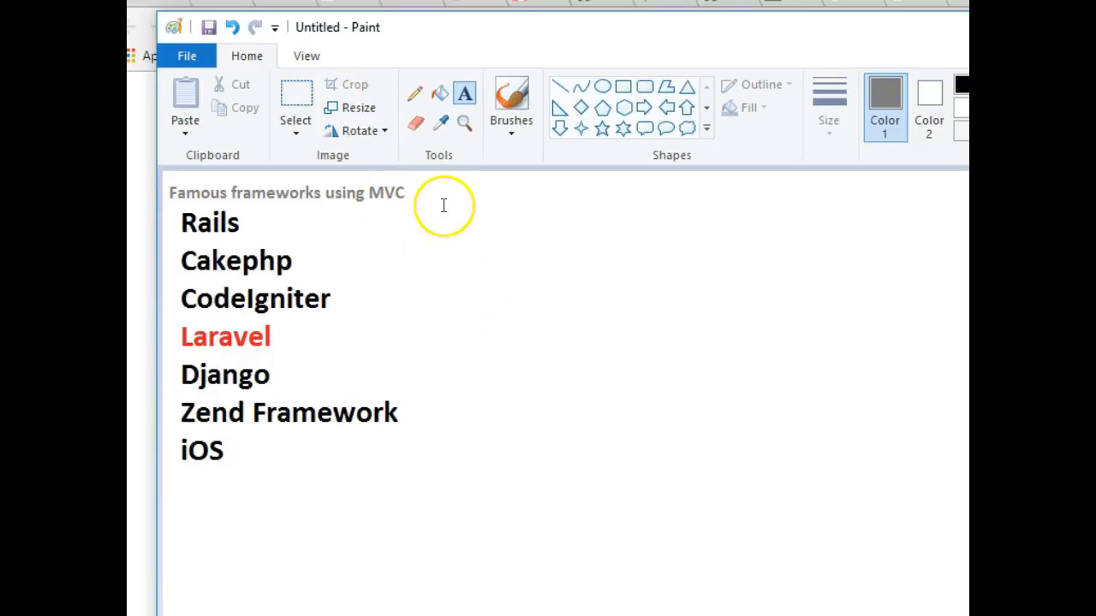
# - Add a text block reading Model:, View: and Controller: right of the framework list
pyautogui.moveTo(509, 321); pyautogui.dragTo(705, 411)
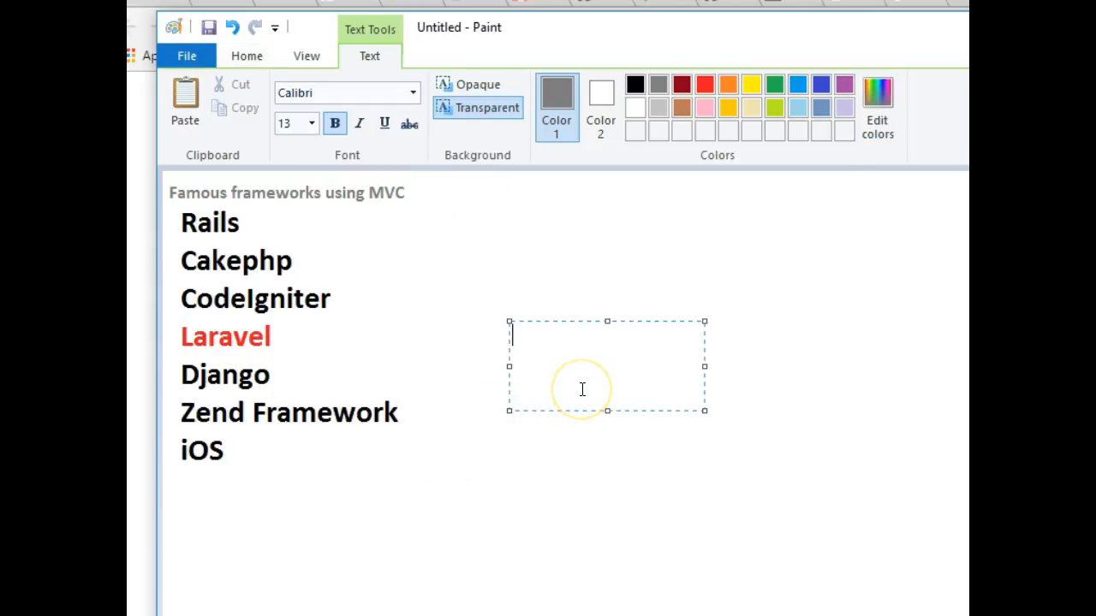
pyautogui.write('Model')
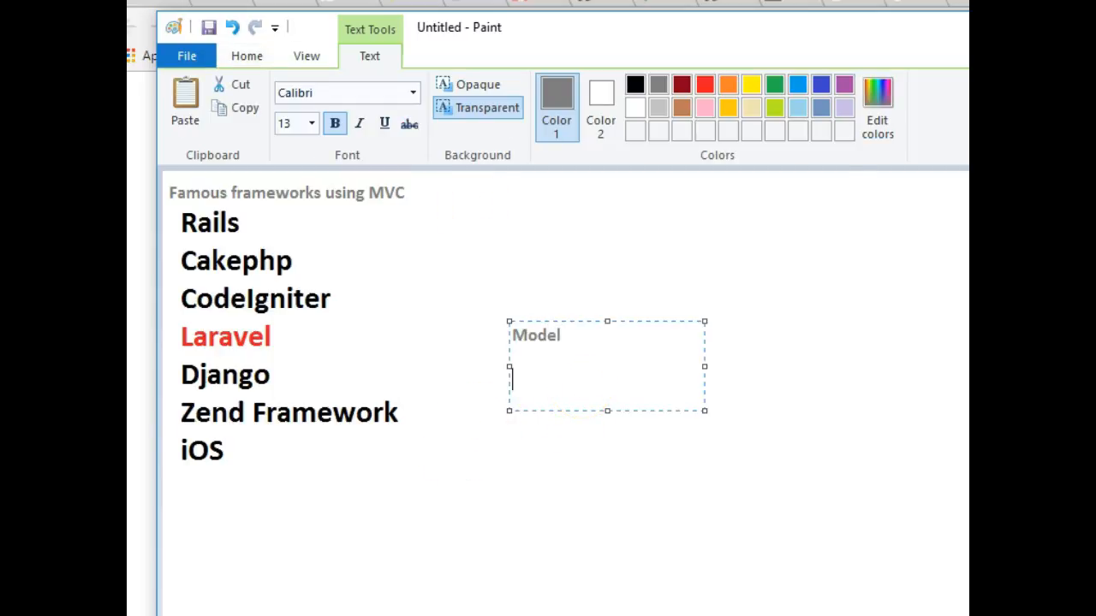
pyautogui.write('View')
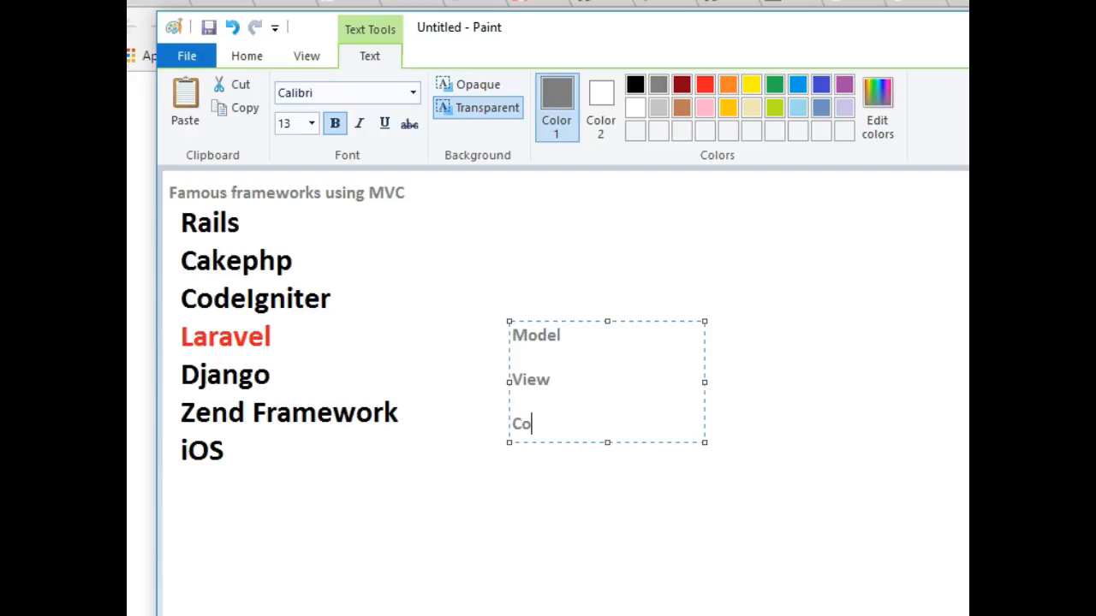
pyautogui.write('ntroller')
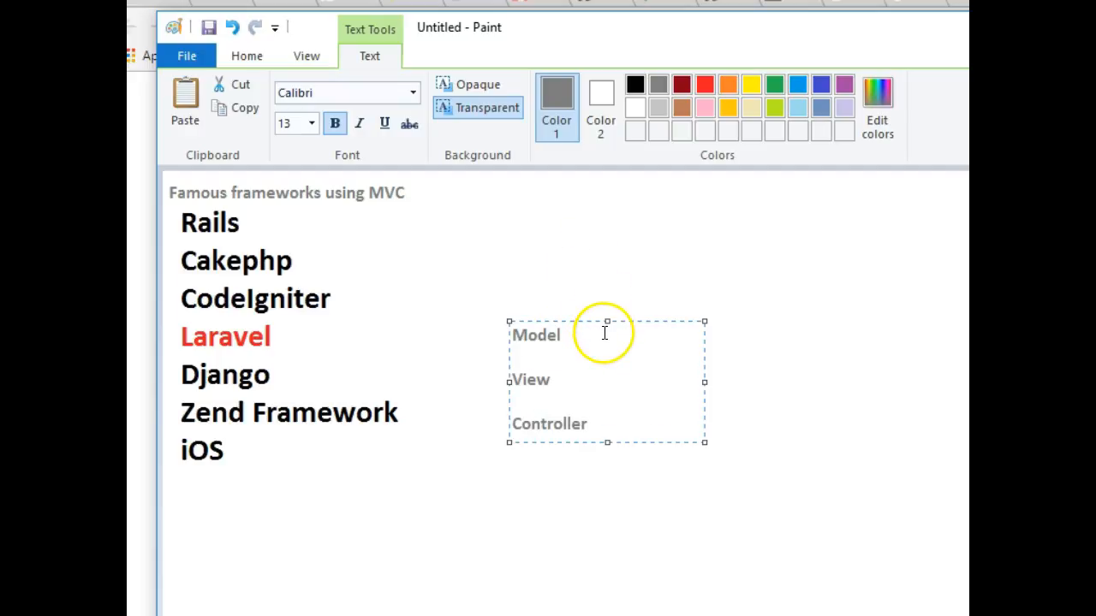
pyautogui.write(':')
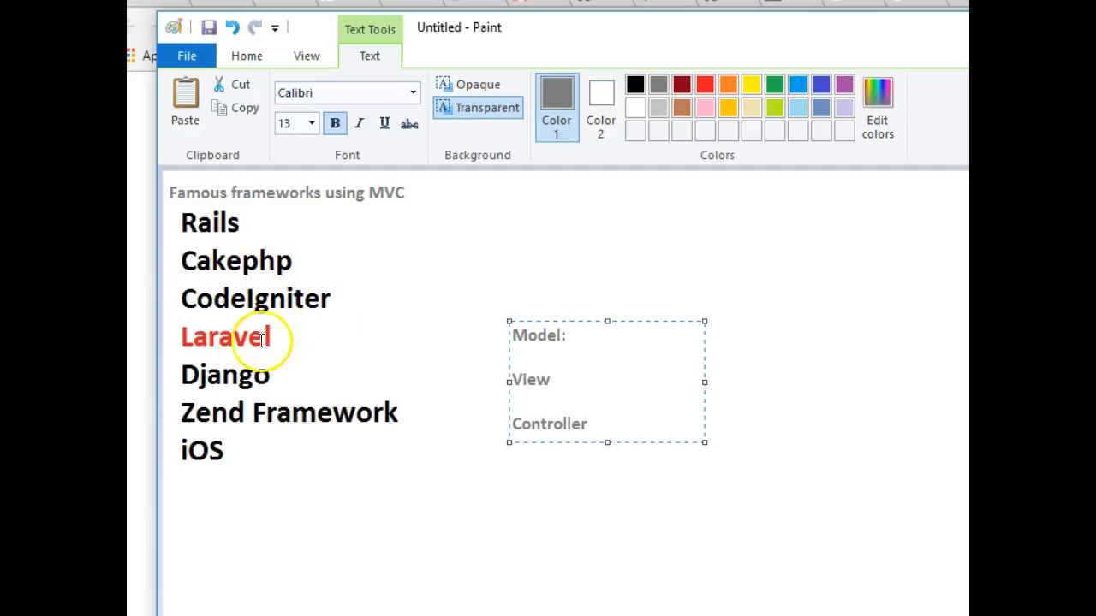
pyautogui.moveTo(257, 375)
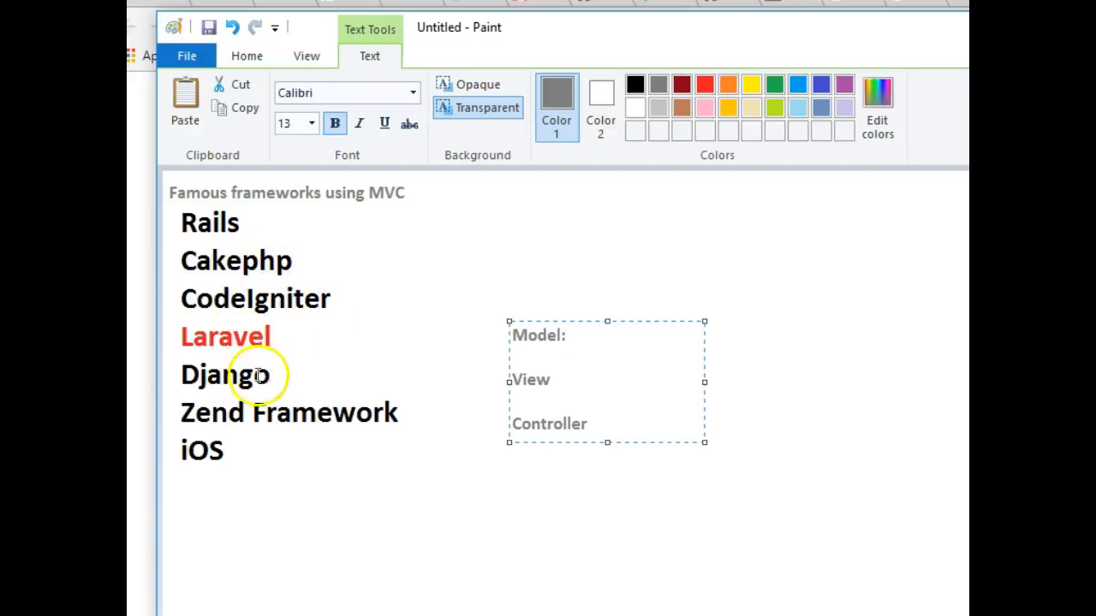
pyautogui.moveTo(277, 443)
pyautogui.write(':')
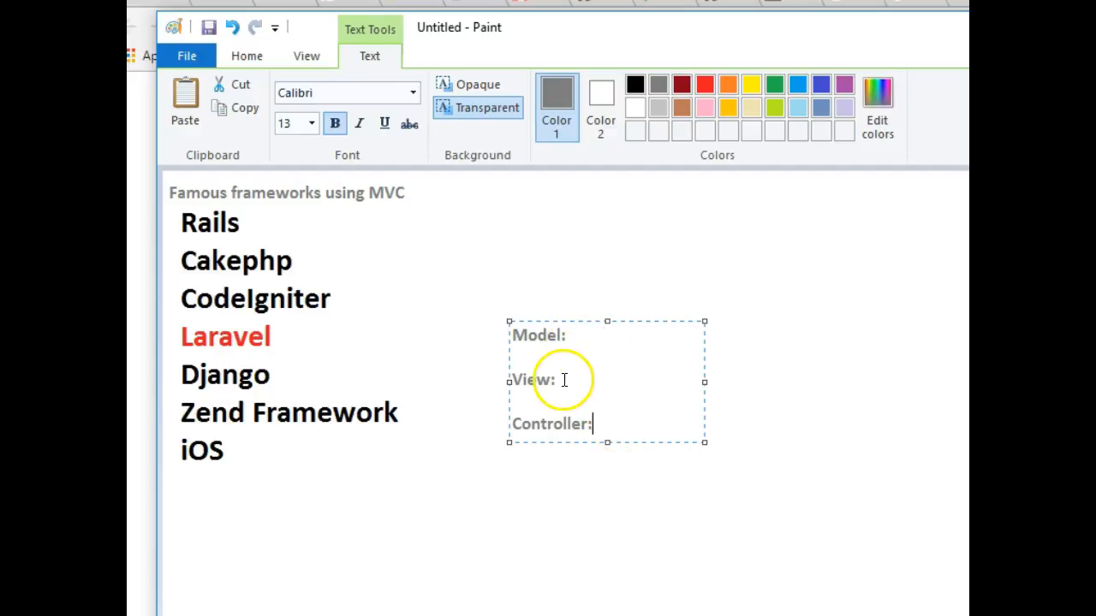
pyautogui.moveTo(632, 369)
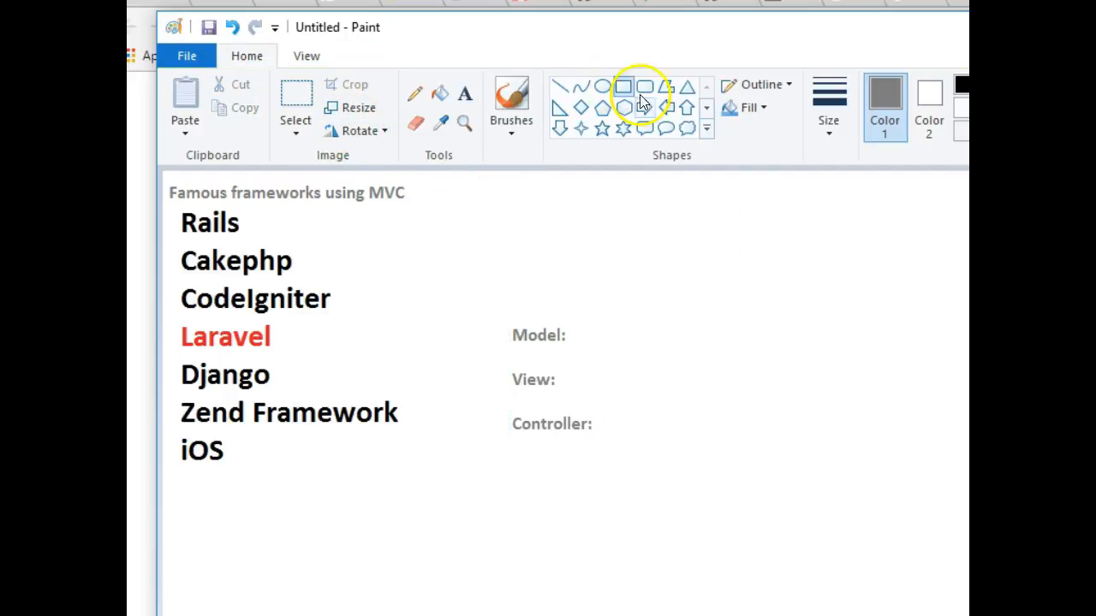
# - Draw a rectangle outline in the upper right of the canvas
pyautogui.moveTo(682, 203); pyautogui.dragTo(897, 352)
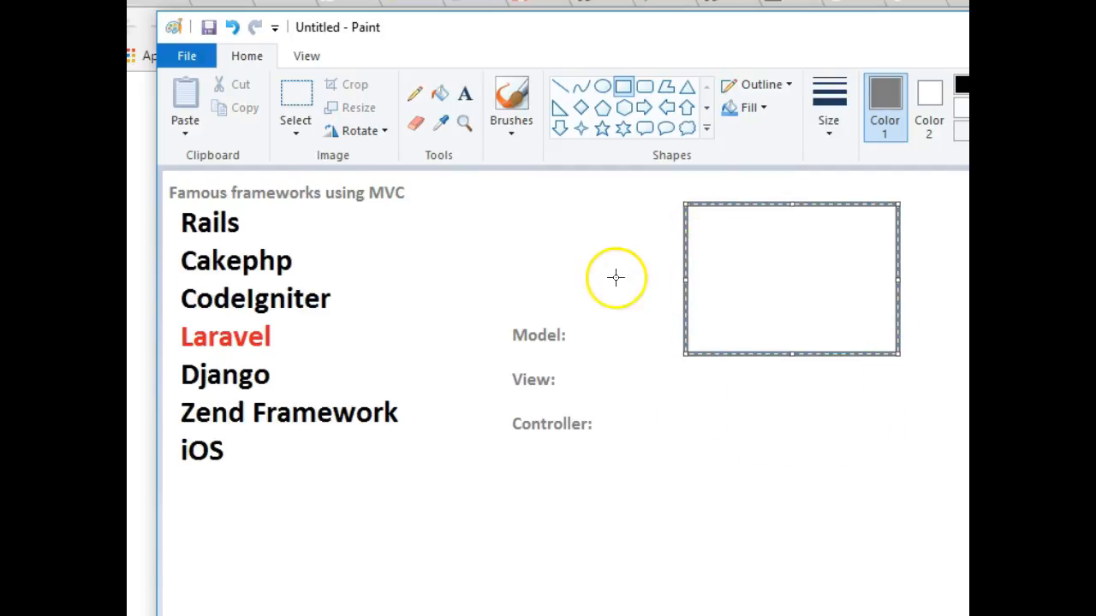
pyautogui.moveTo(712, 323)
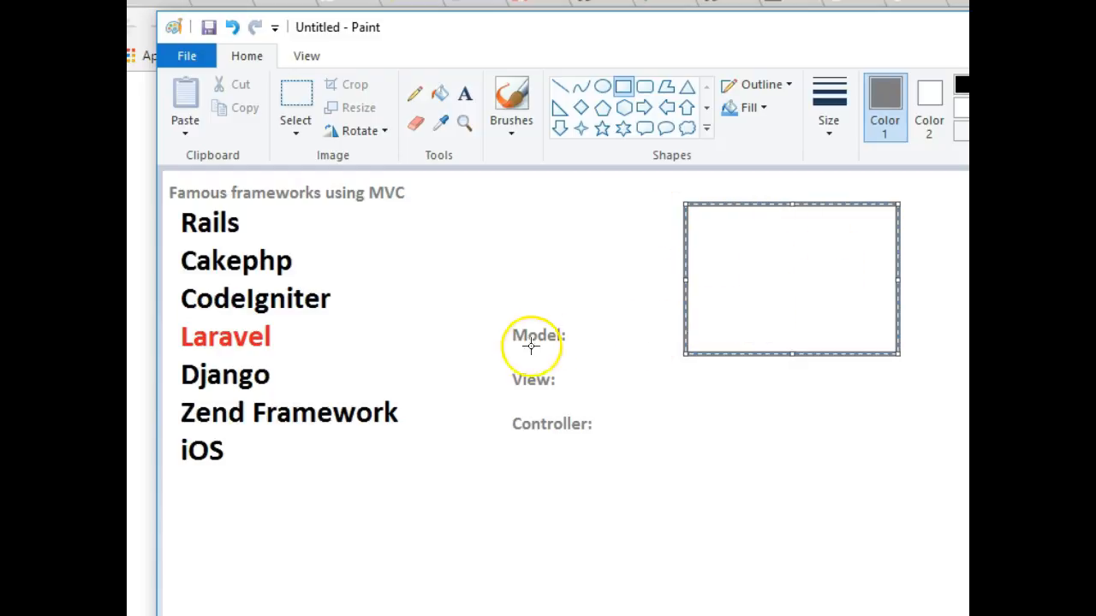
pyautogui.moveTo(510, 141)
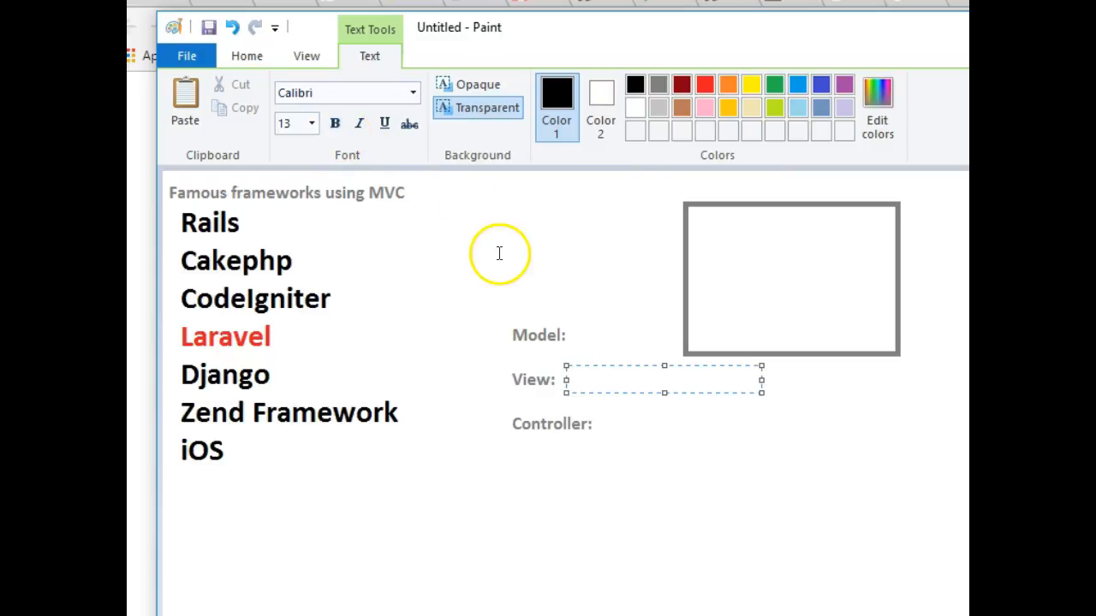
# - Write 'CSS, HTML, Javascript' after the View: label
pyautogui.write('CSS, H')
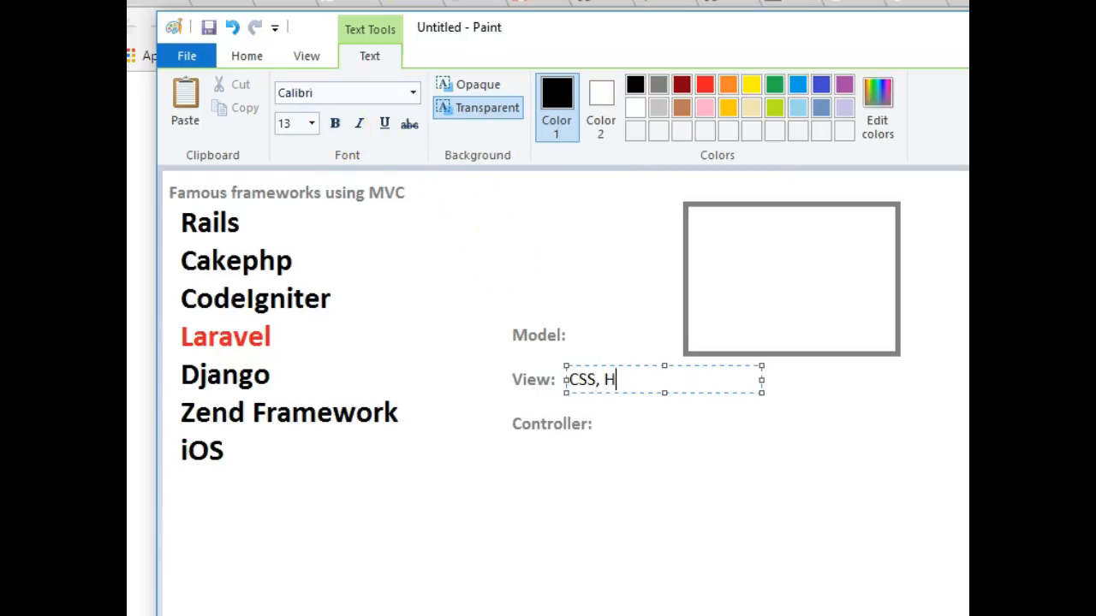
pyautogui.write('TML')
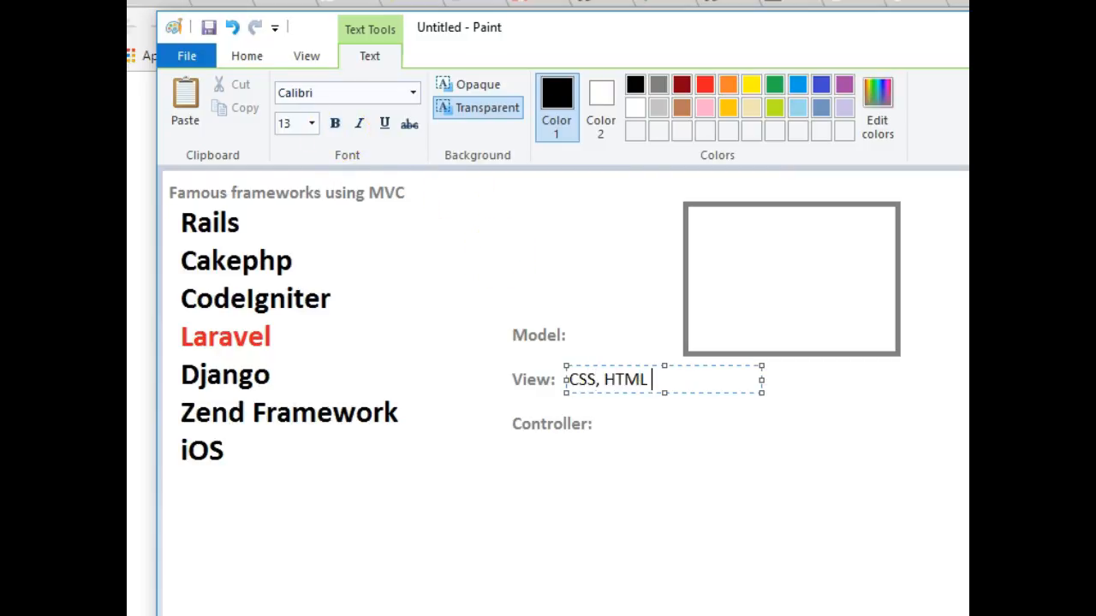
pyautogui.write(', Javascript')
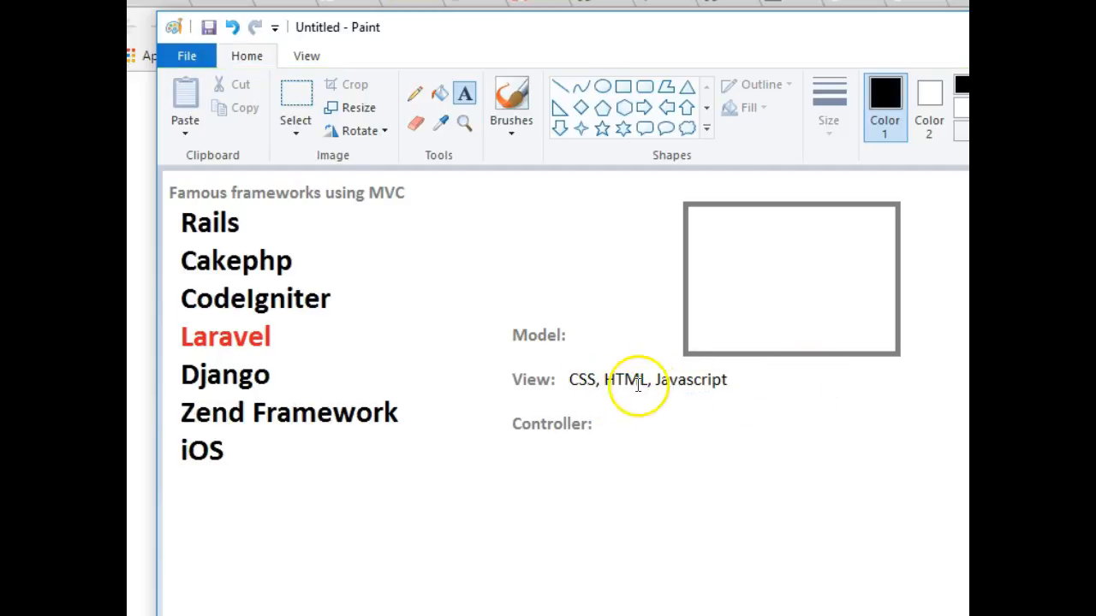
pyautogui.moveTo(663, 388)
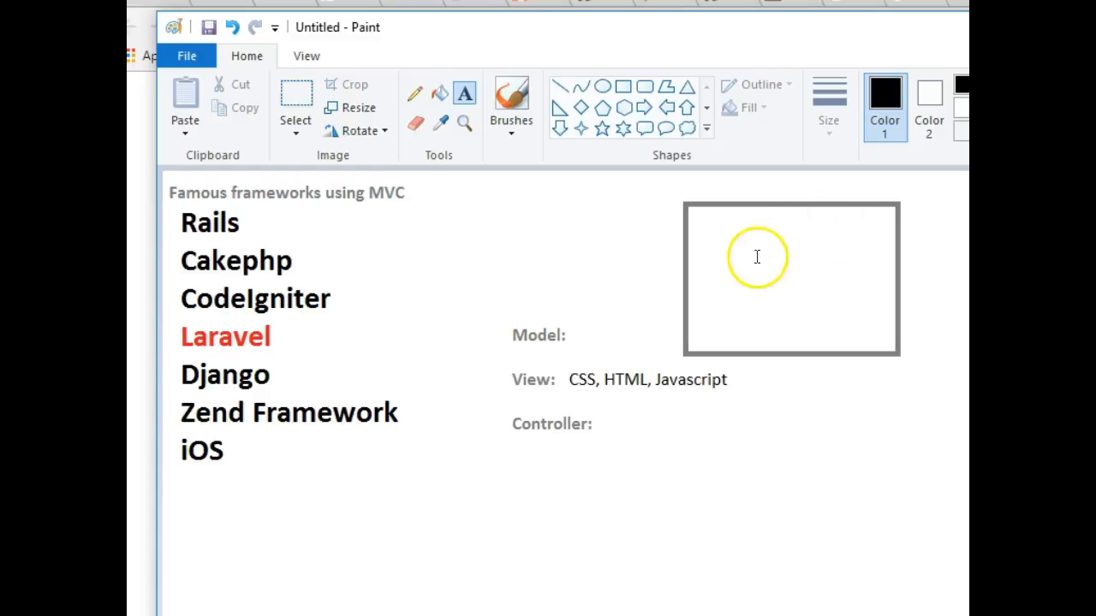
pyautogui.moveTo(788, 290)
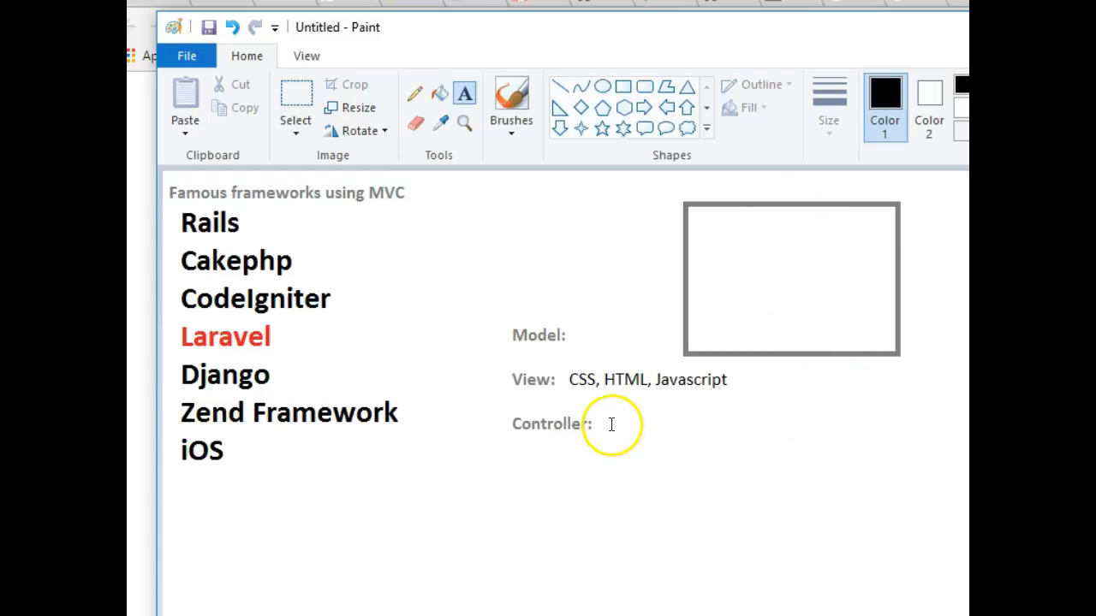
pyautogui.click(612, 424)
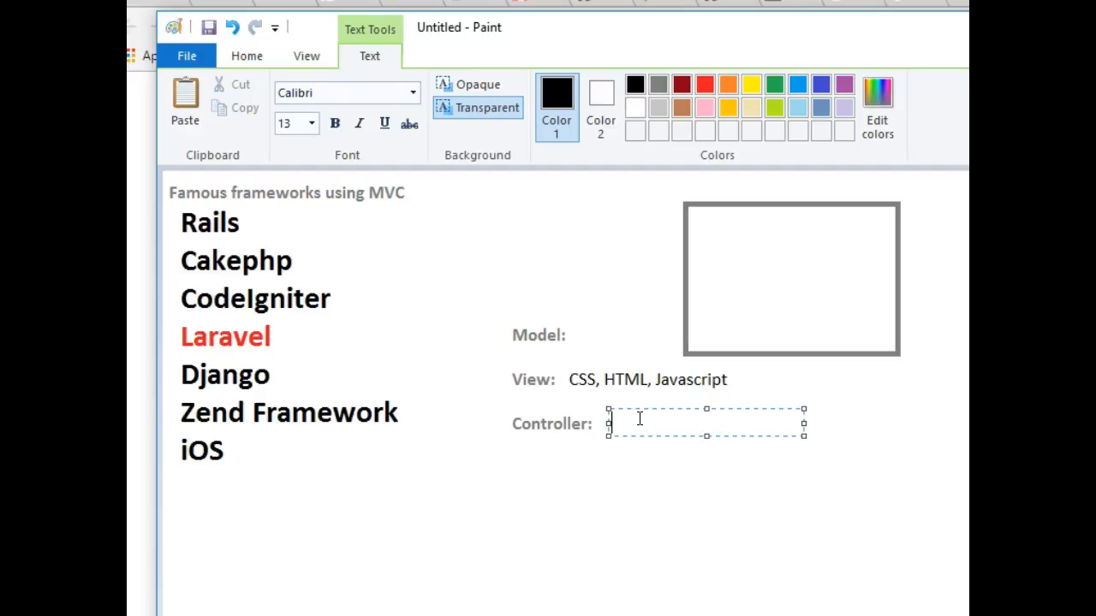
# - Type 'Logic' after Controller: and 'Database' after Model:
pyautogui.write('Lo')
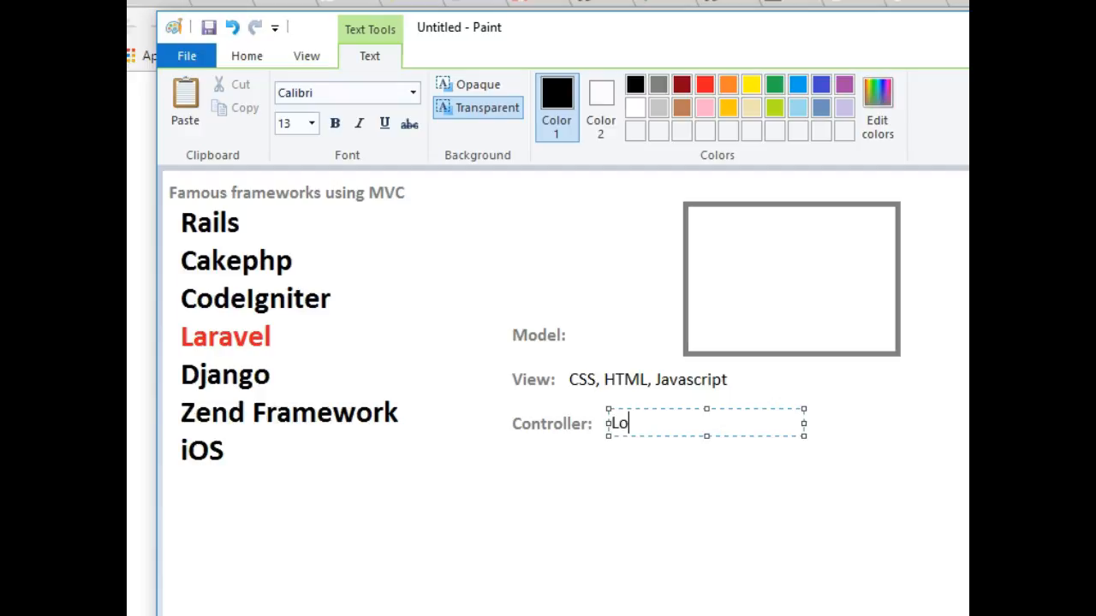
pyautogui.write('gic')
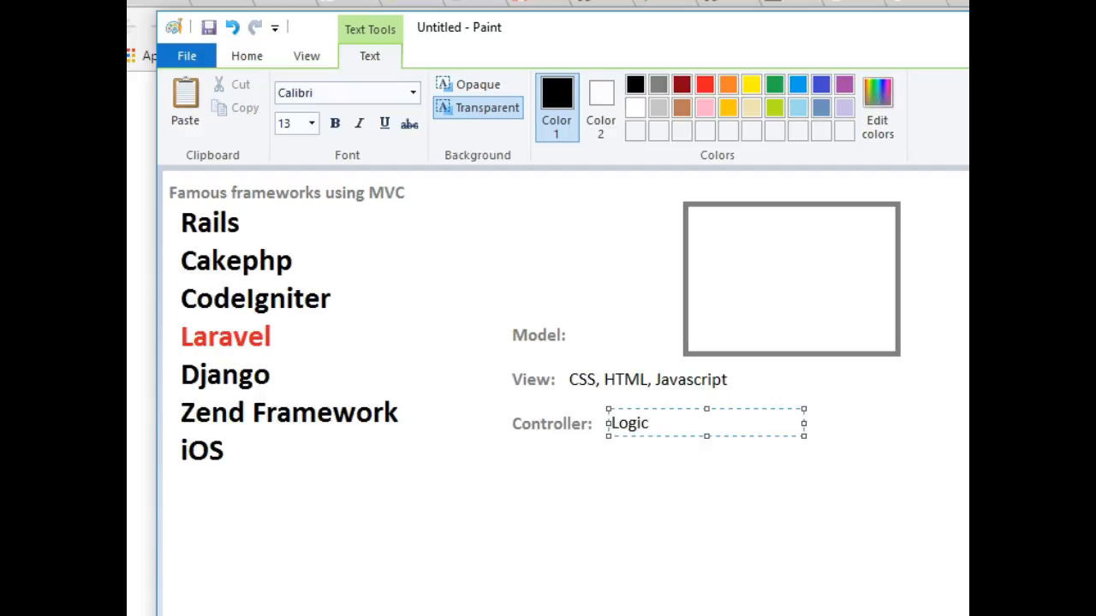
pyautogui.click(650, 423)
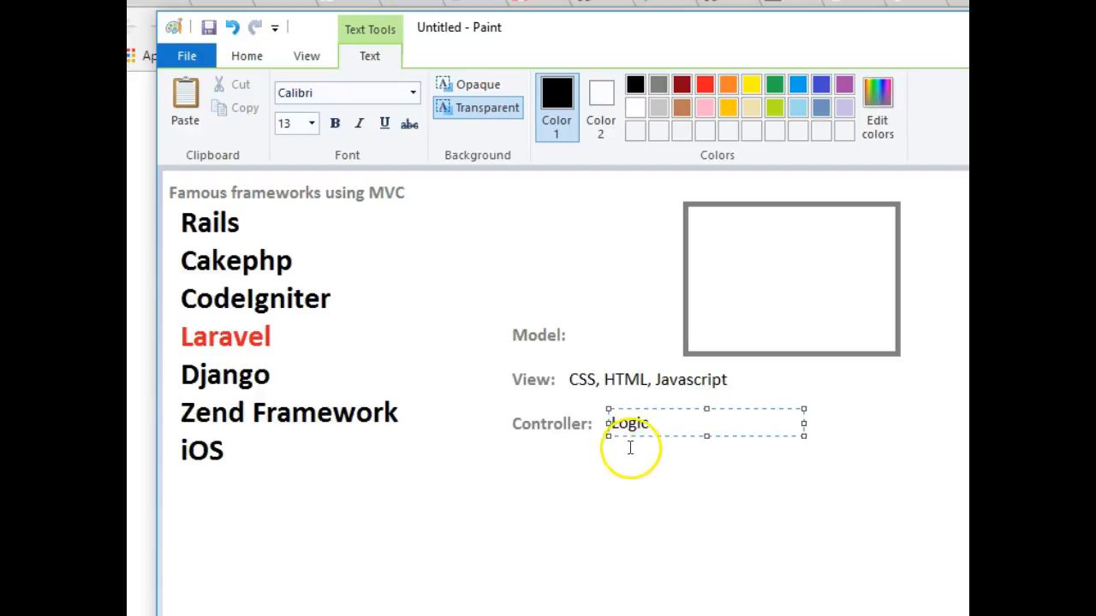
pyautogui.moveTo(604, 383)
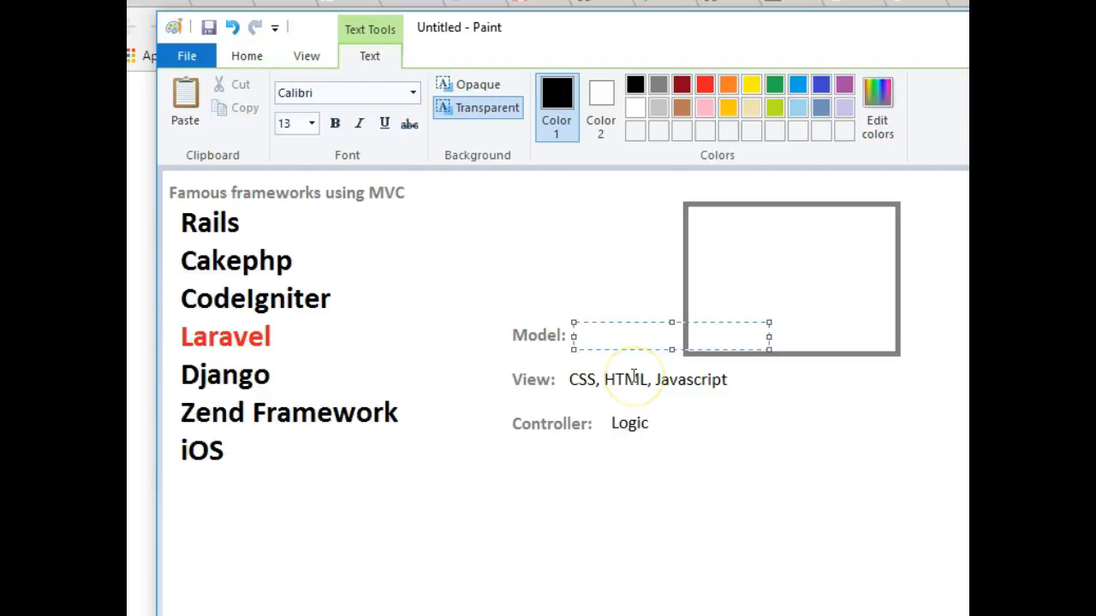
pyautogui.write('Database')
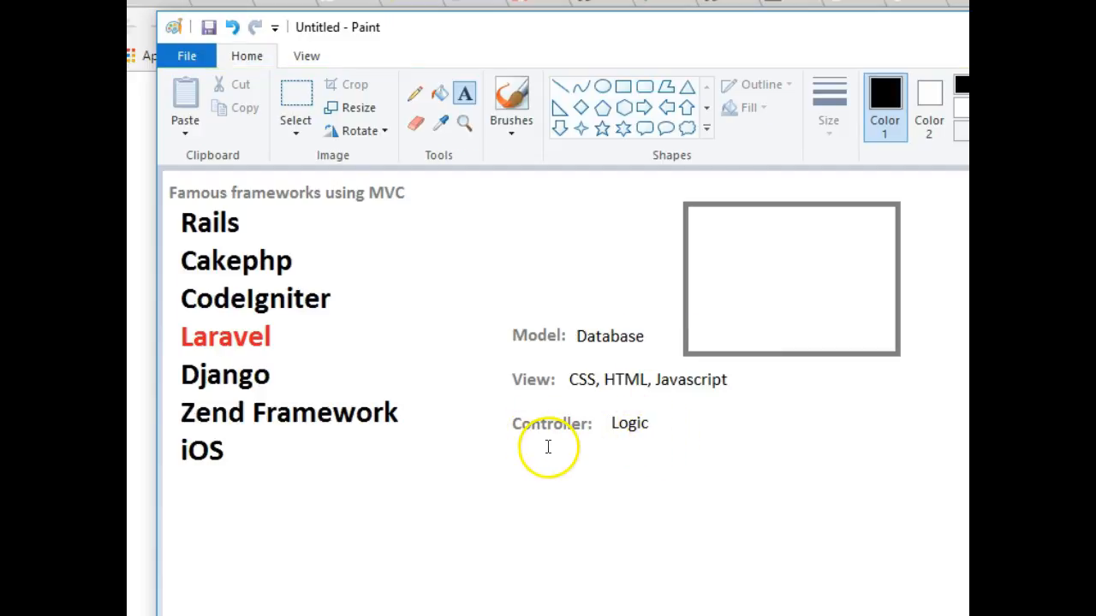
pyautogui.moveTo(744, 271)
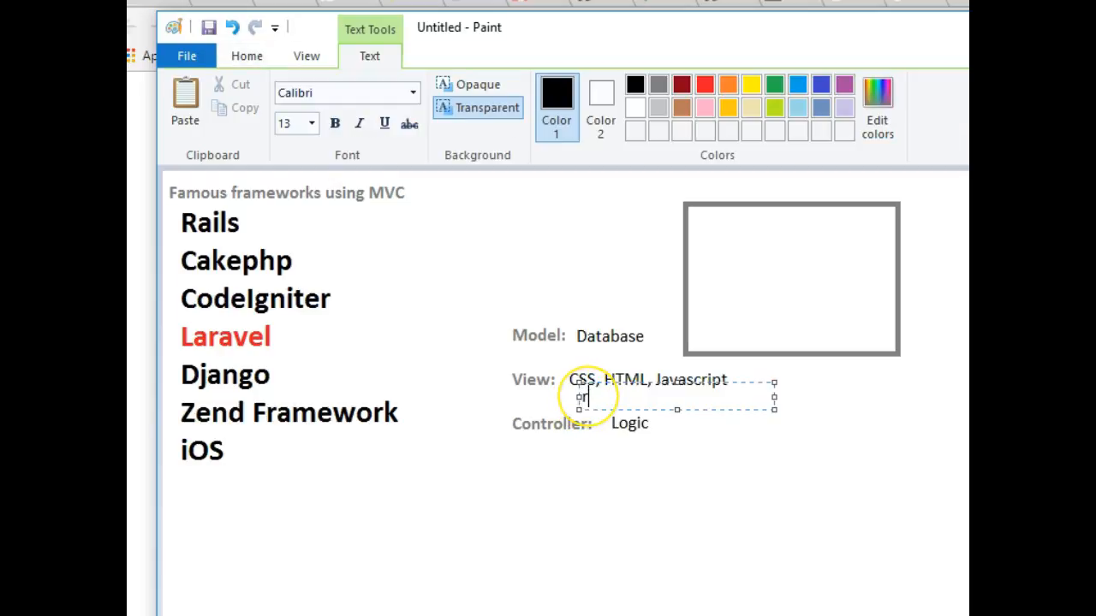
# - Add 'routing' under View and 'yoursite.com/users/login' inside the rectangle
pyautogui.write('ou')
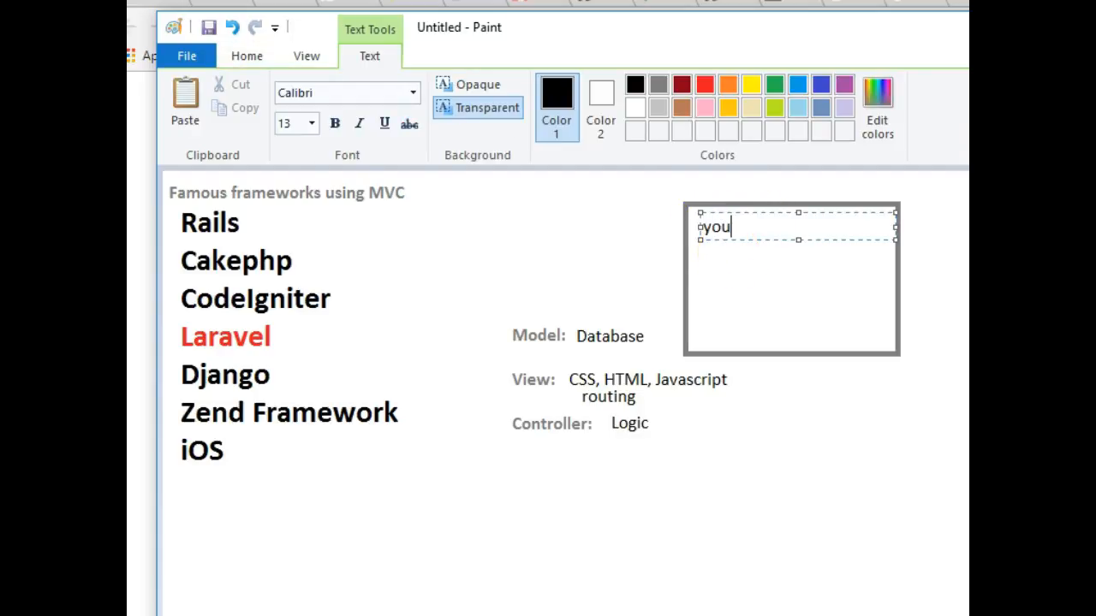
pyautogui.write('rsite.co')
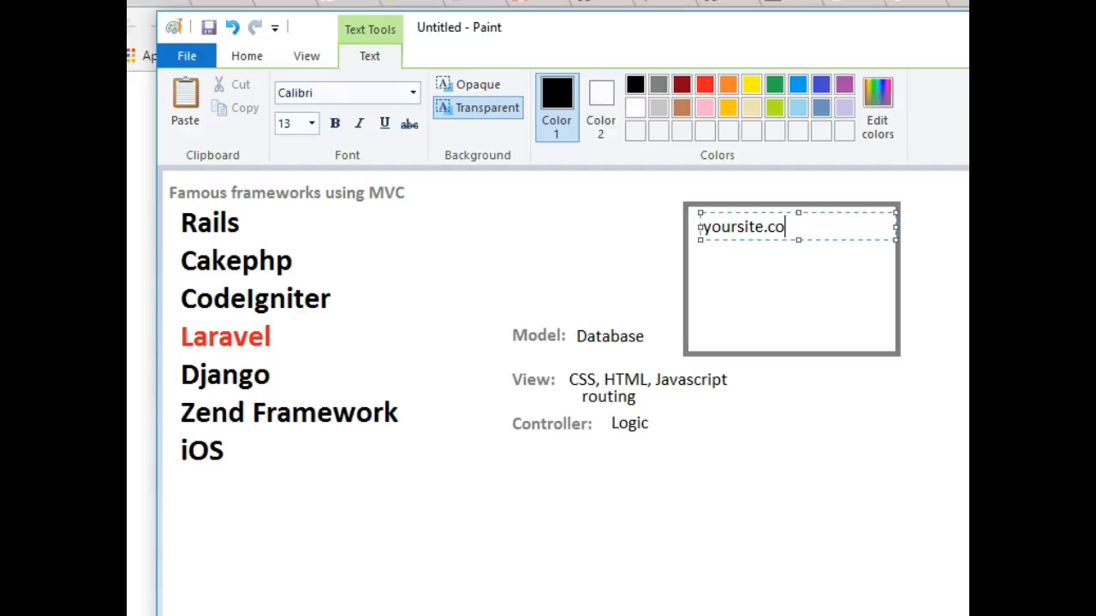
pyautogui.write('m/')
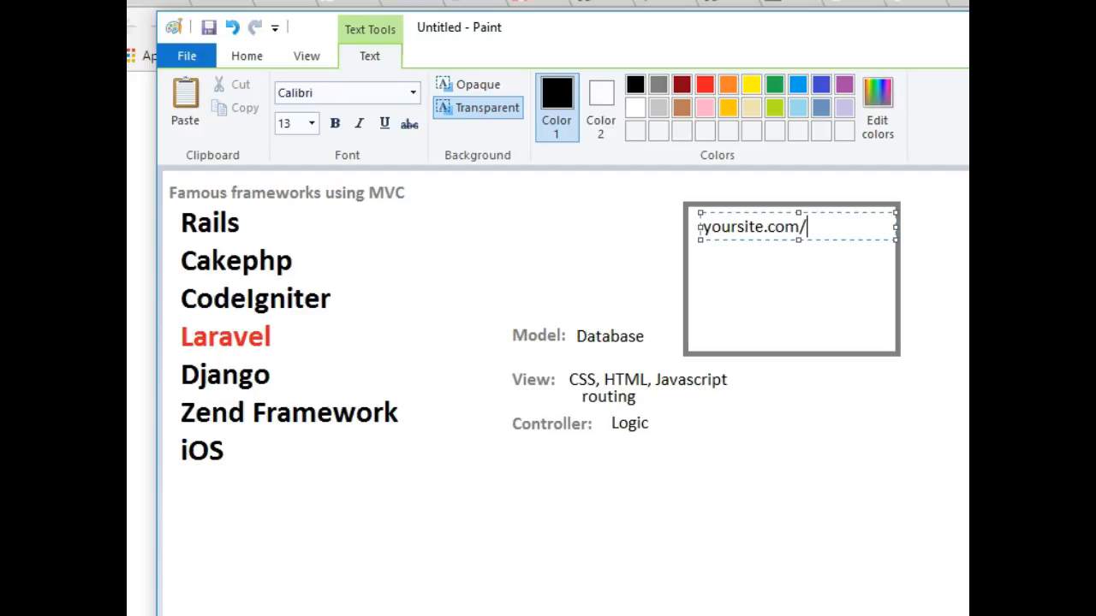
pyautogui.write('users')
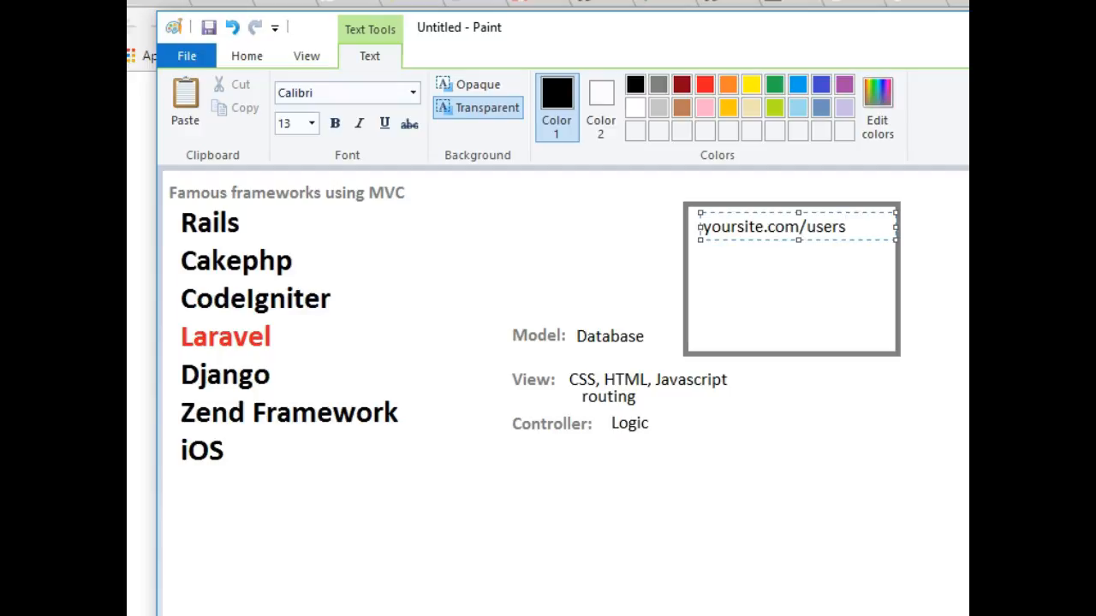
pyautogui.write('/login')
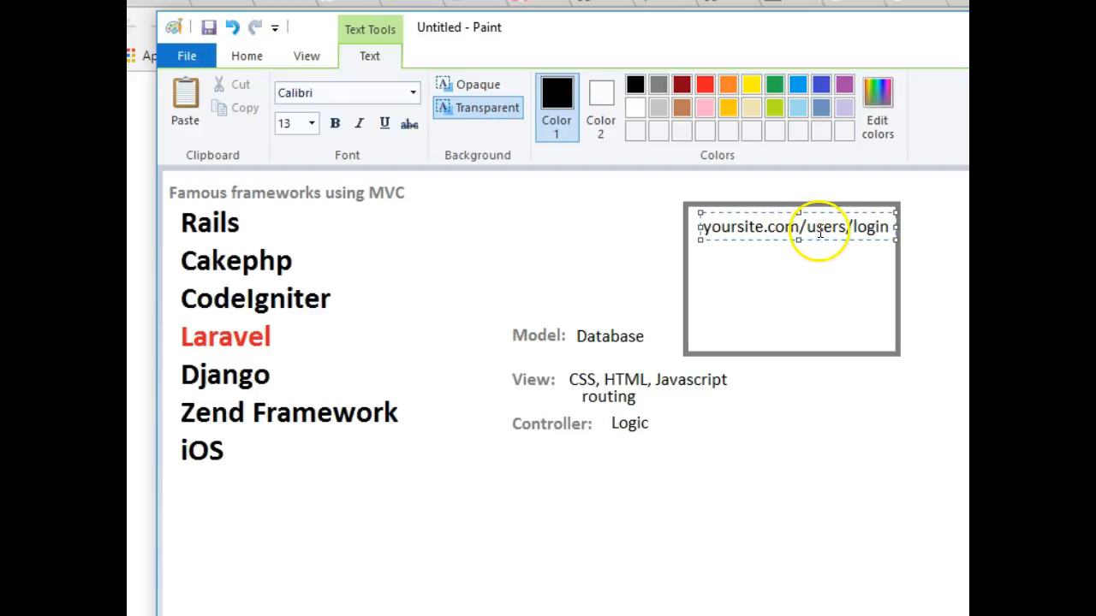
pyautogui.doubleClick(825, 227)
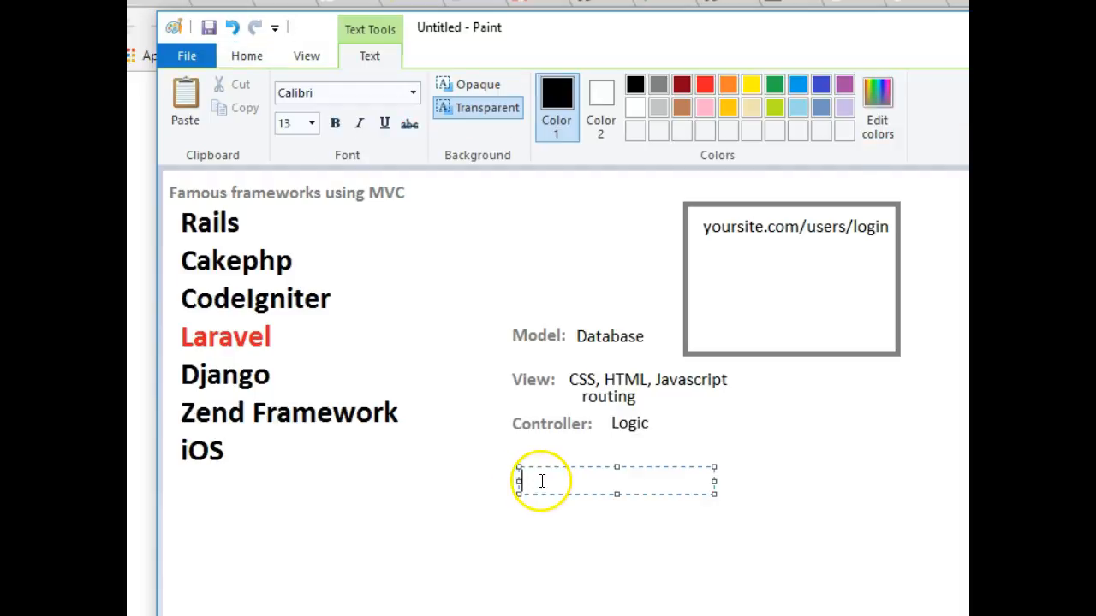
# - Type users/ with views/ holding users_login.view.html and user_registration.html
pyautogui.write('use')
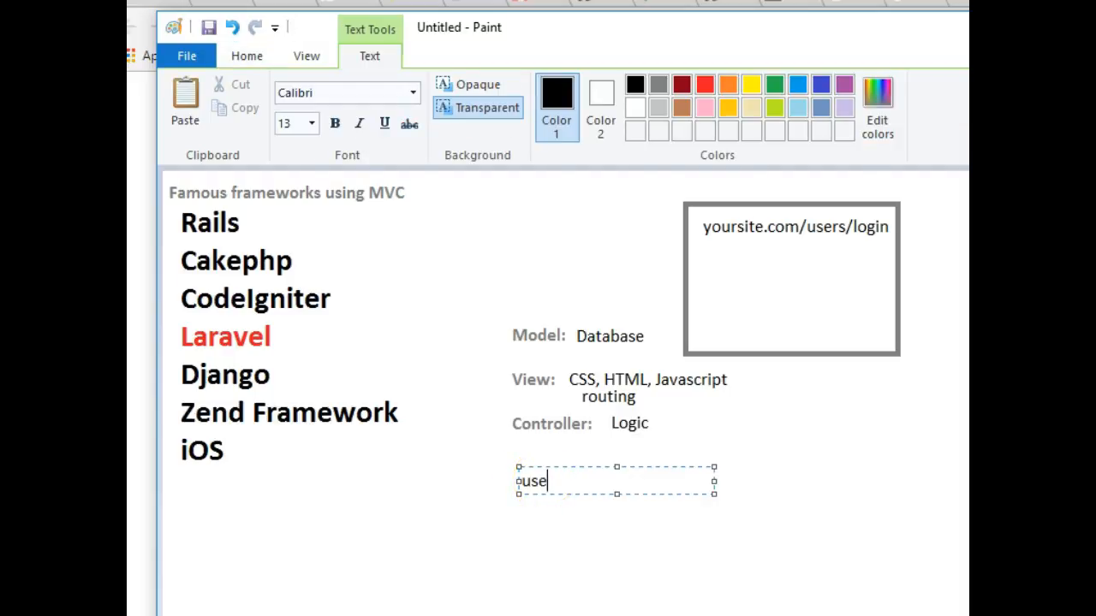
pyautogui.write('rs/')
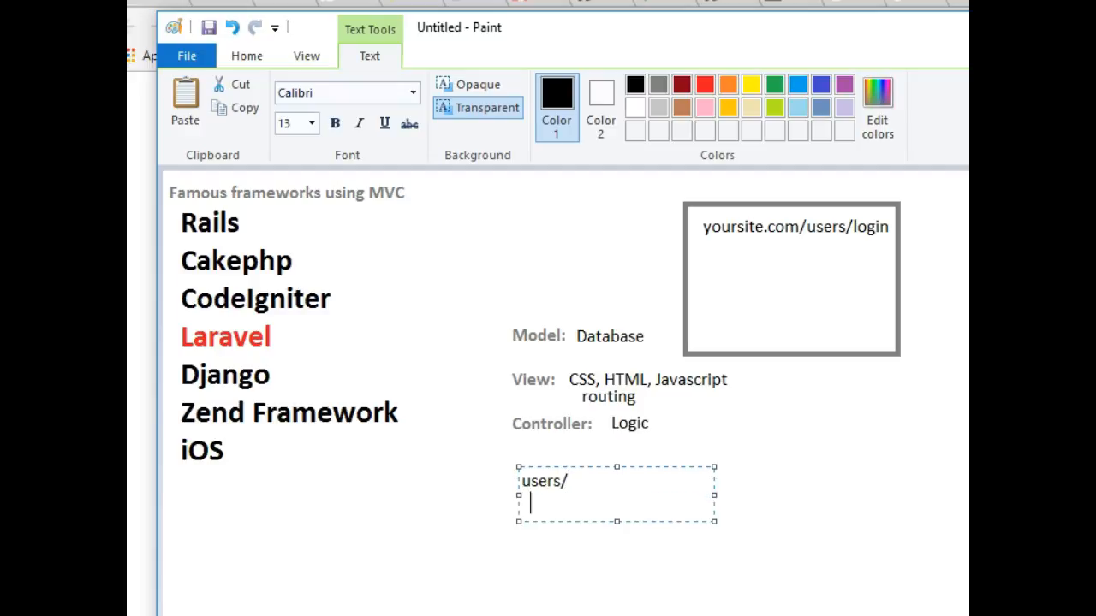
pyautogui.write('*')
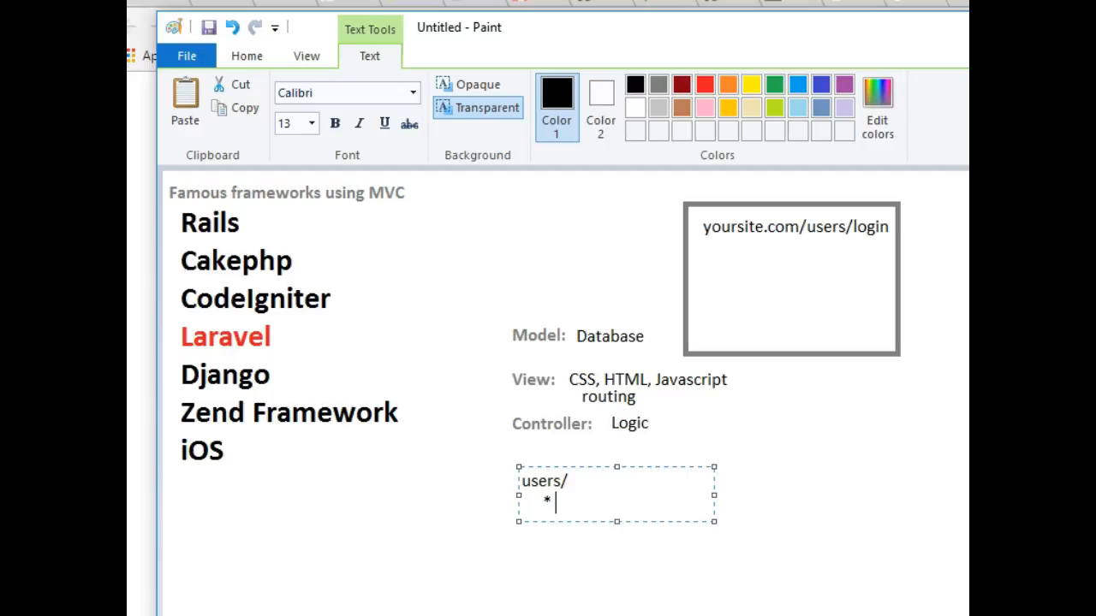
pyautogui.write('users.')
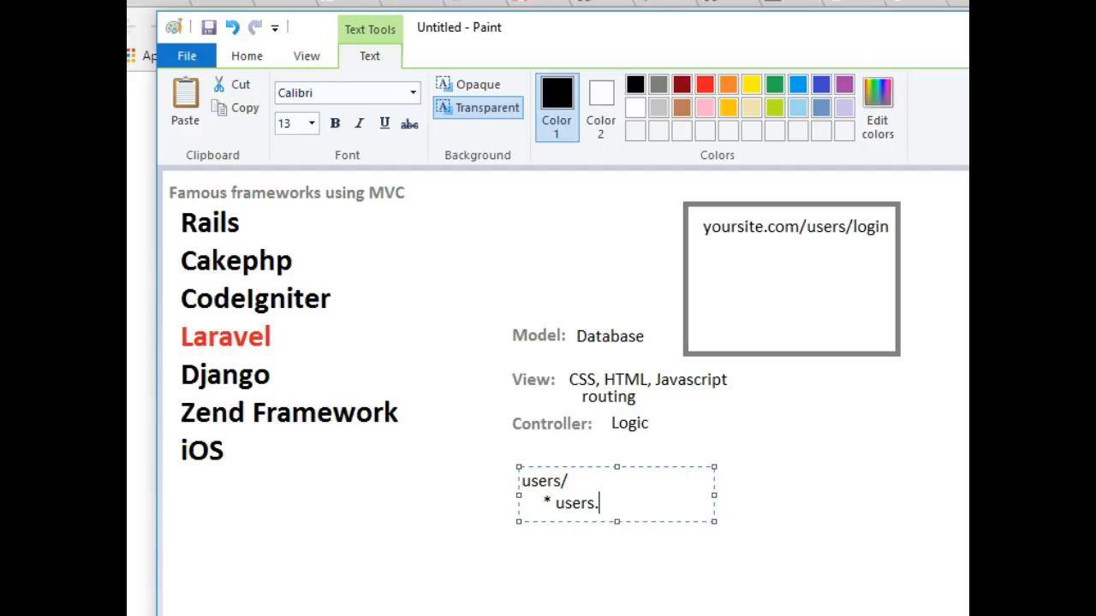
pyautogui.write('_login')
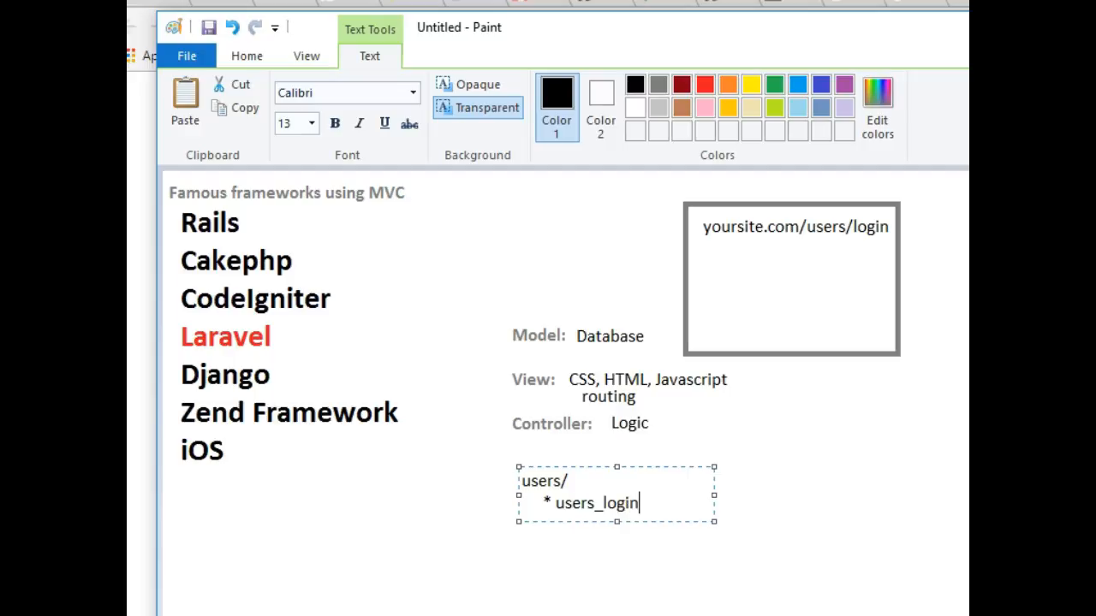
pyautogui.write('.vie')
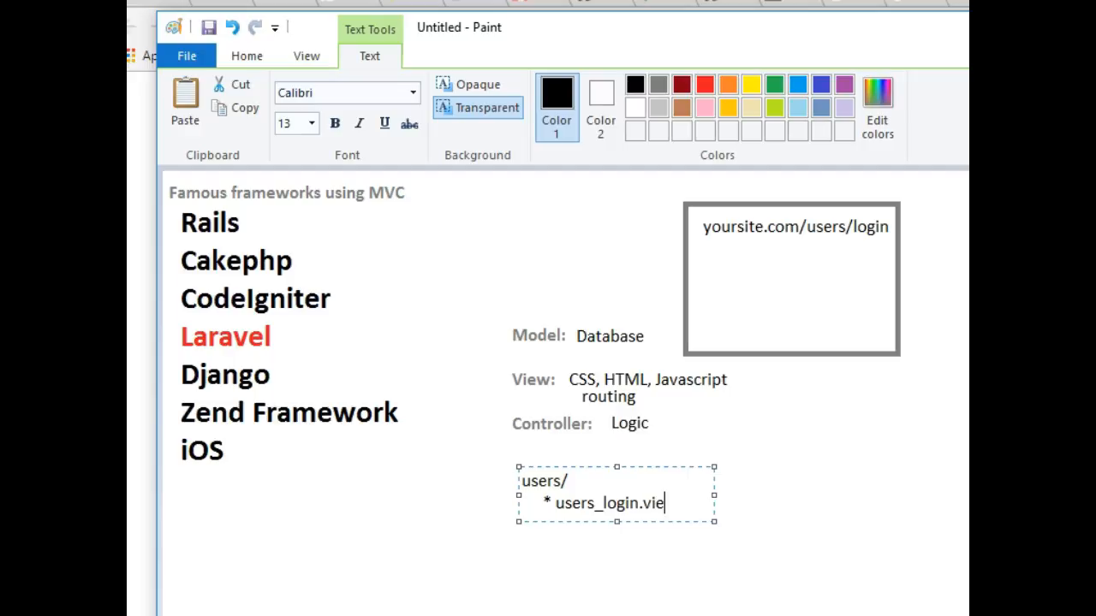
pyautogui.write('w')
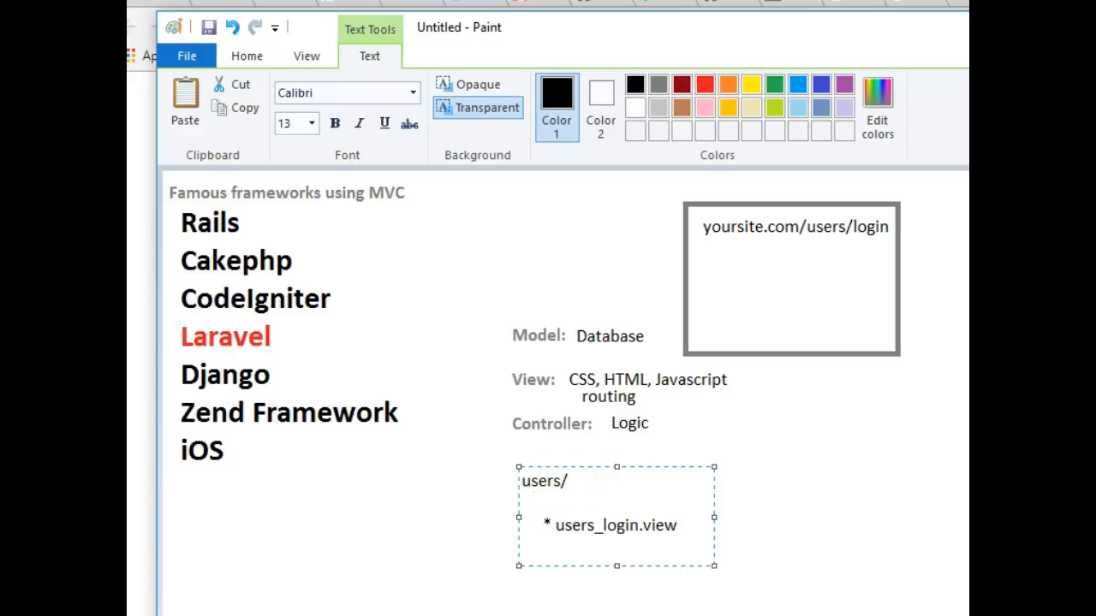
pyautogui.write('view')
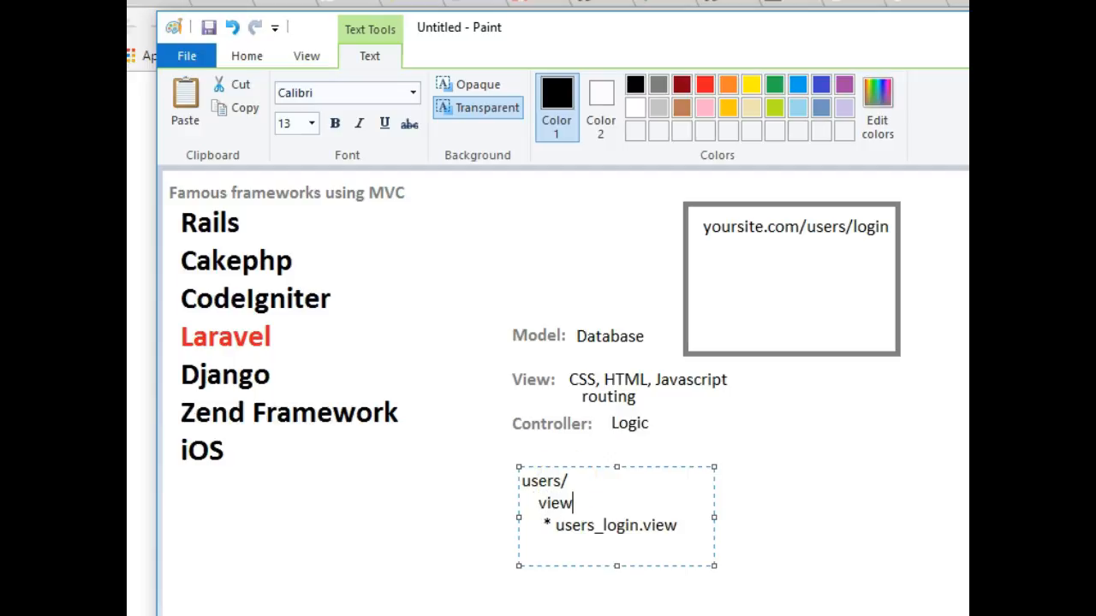
pyautogui.write('s/')
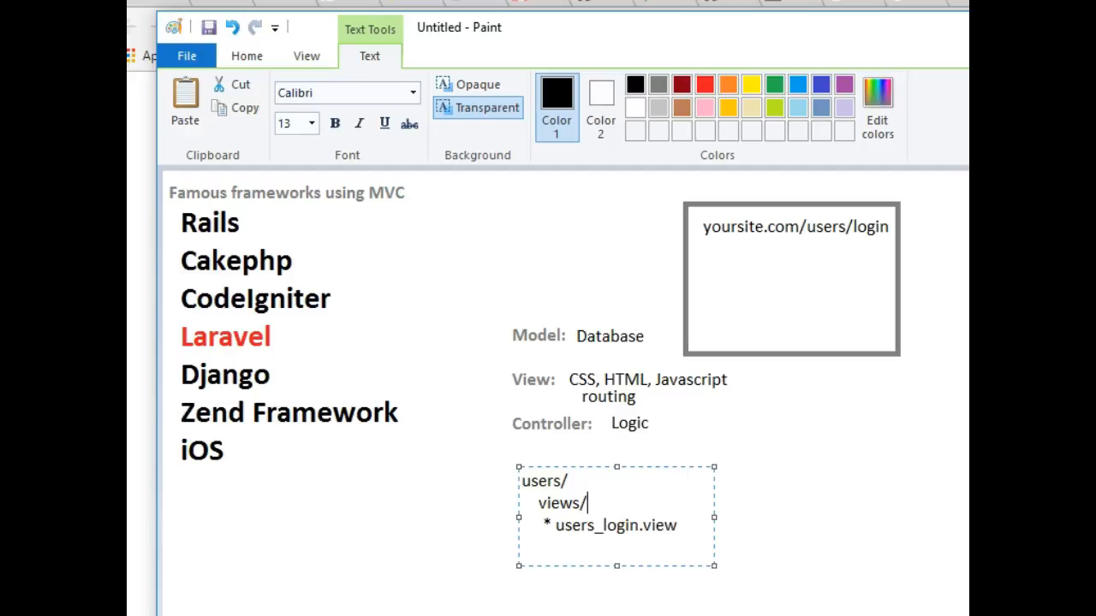
pyautogui.moveTo(685, 517)
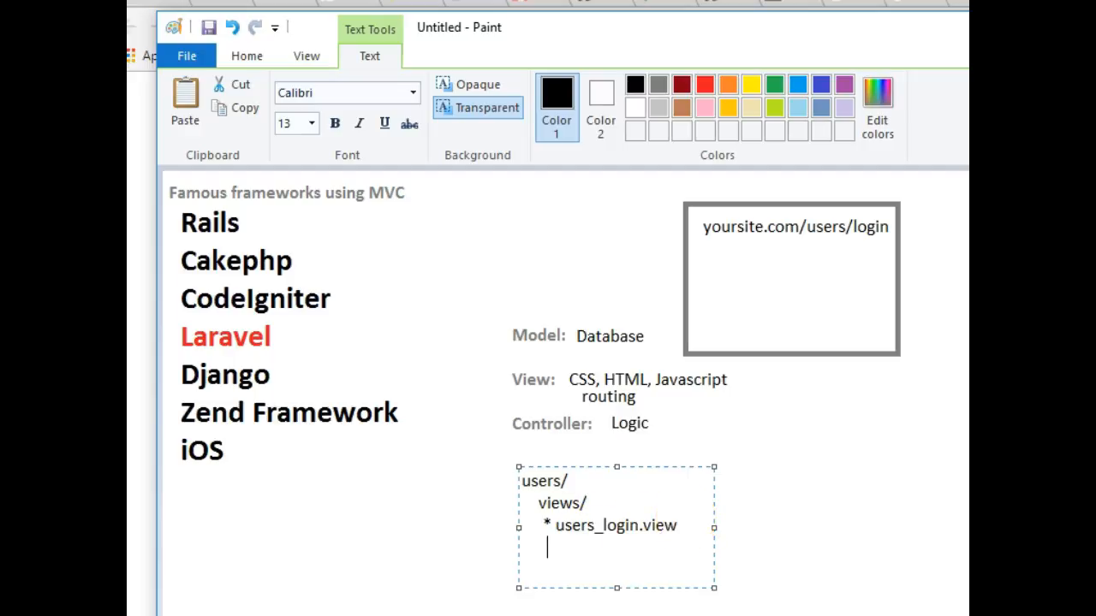
pyautogui.write('*')
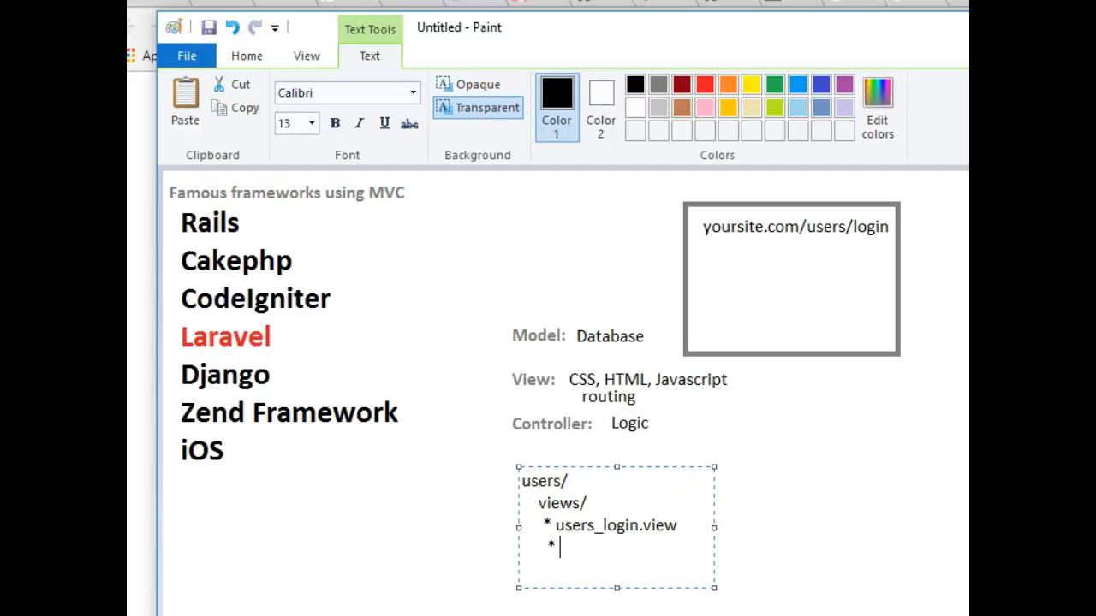
pyautogui.write('user_registra')
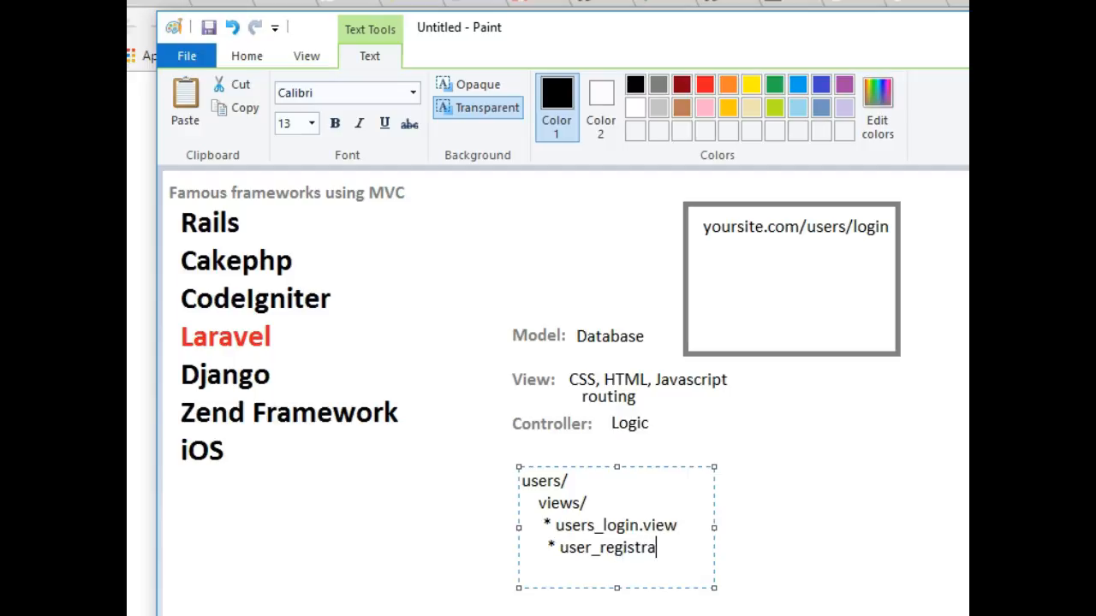
pyautogui.write('tion.t')
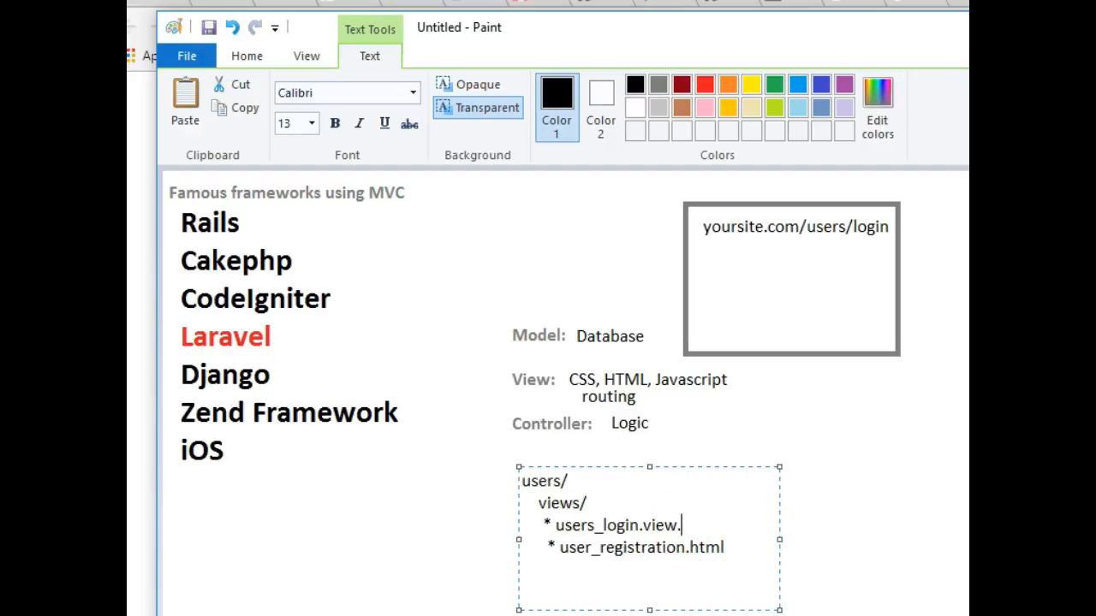
pyautogui.write('html')
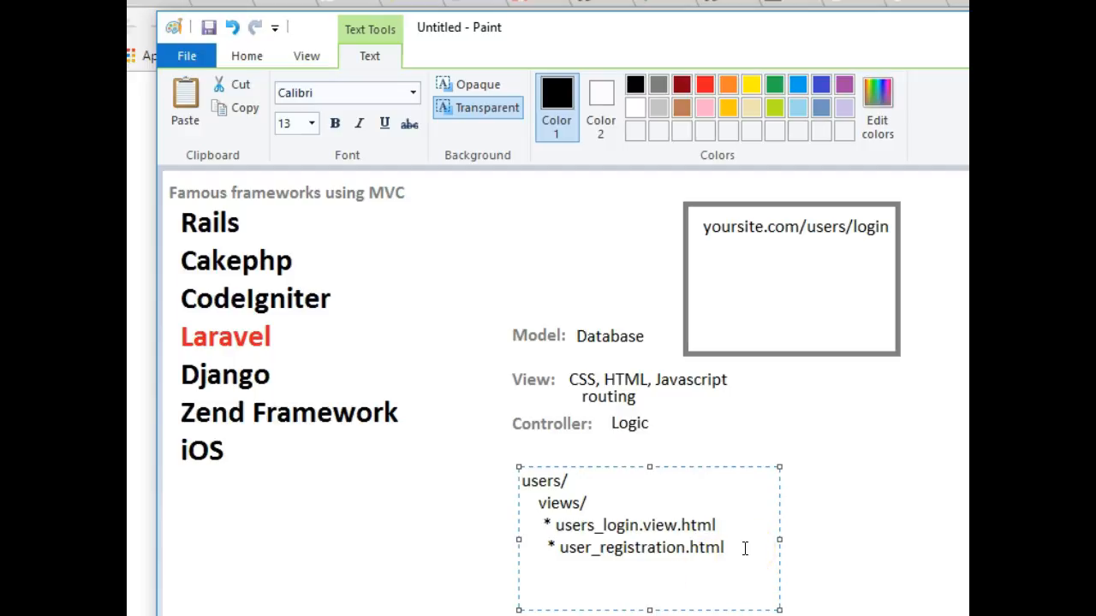
# - Add controllers/ holding .usersController.php below the view files
pyautogui.press('enter')
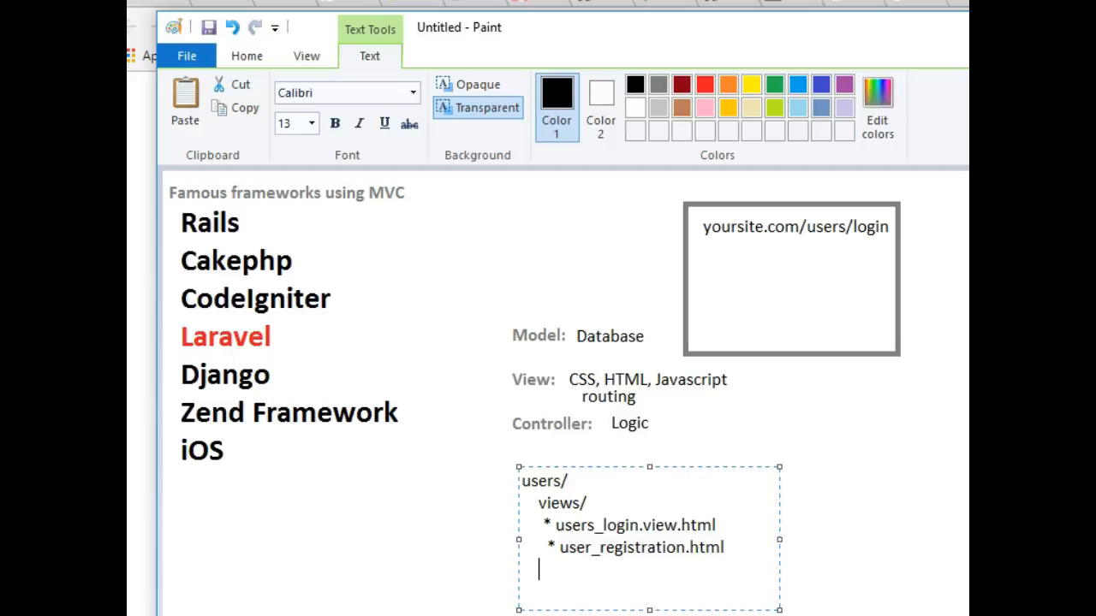
pyautogui.write('controllers/')
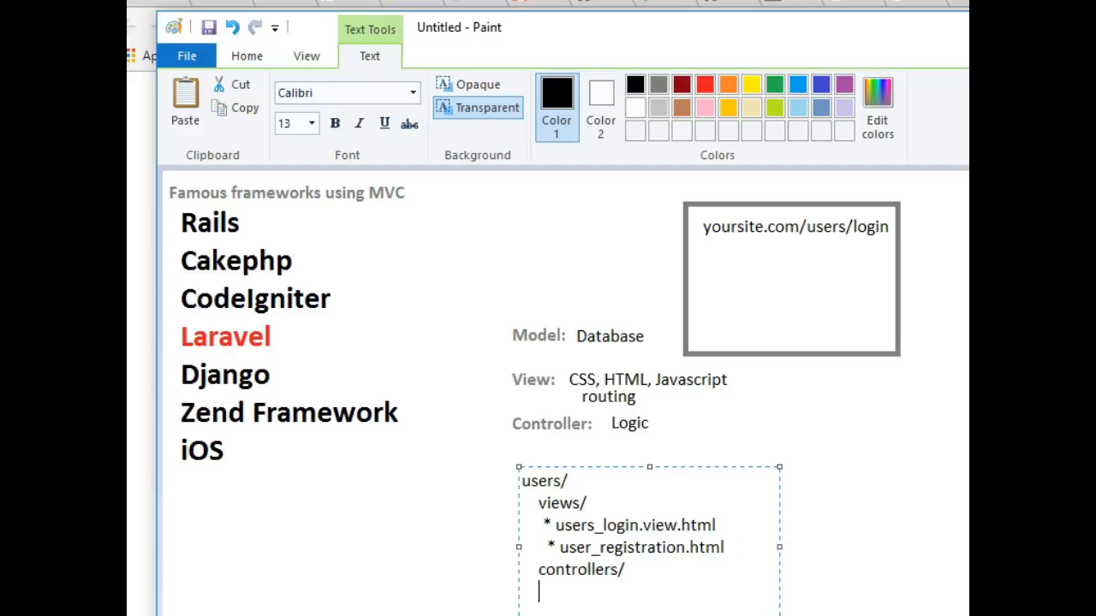
pyautogui.write('.')
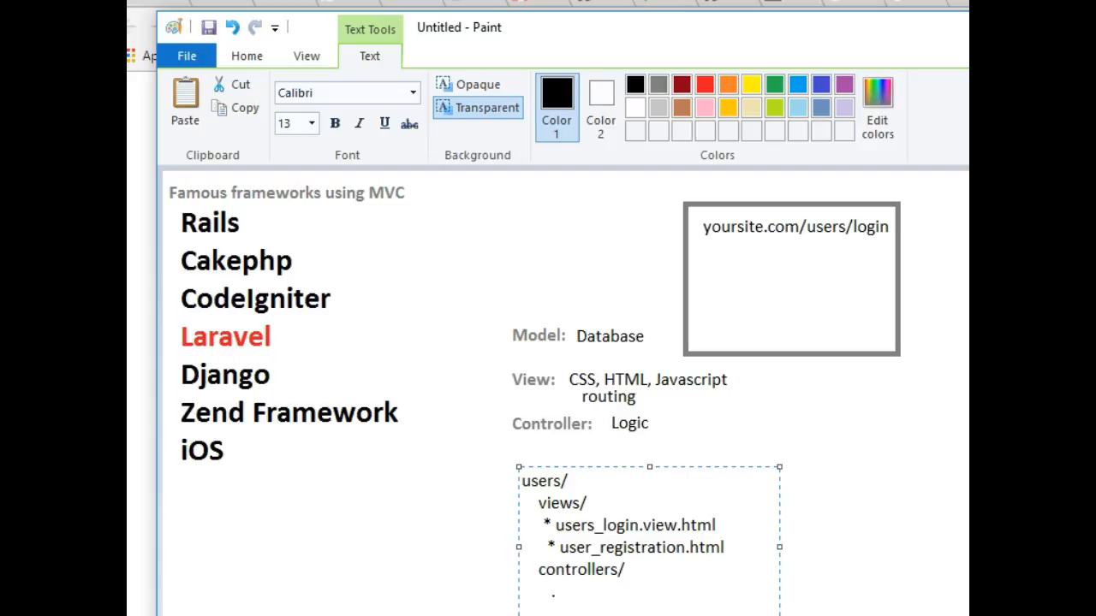
pyautogui.write('.users')
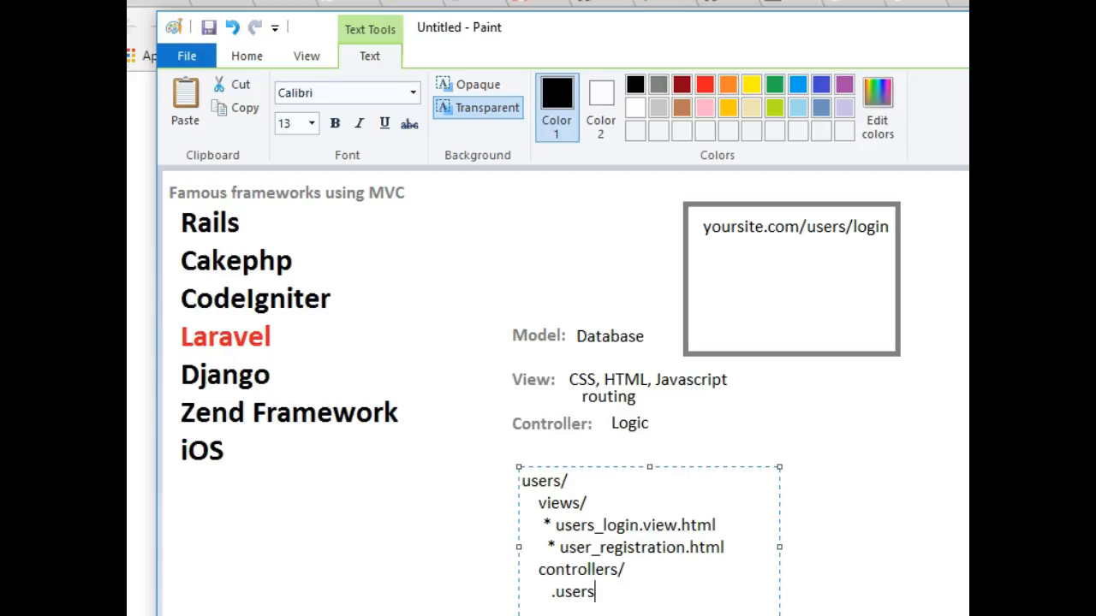
pyautogui.write('Contro')
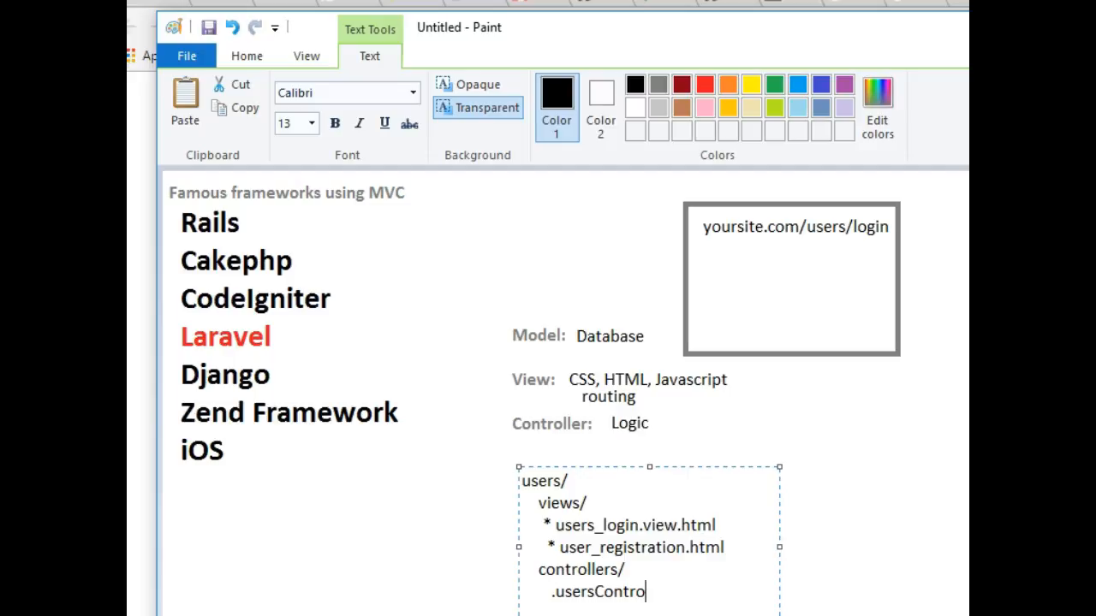
pyautogui.write('ller.')
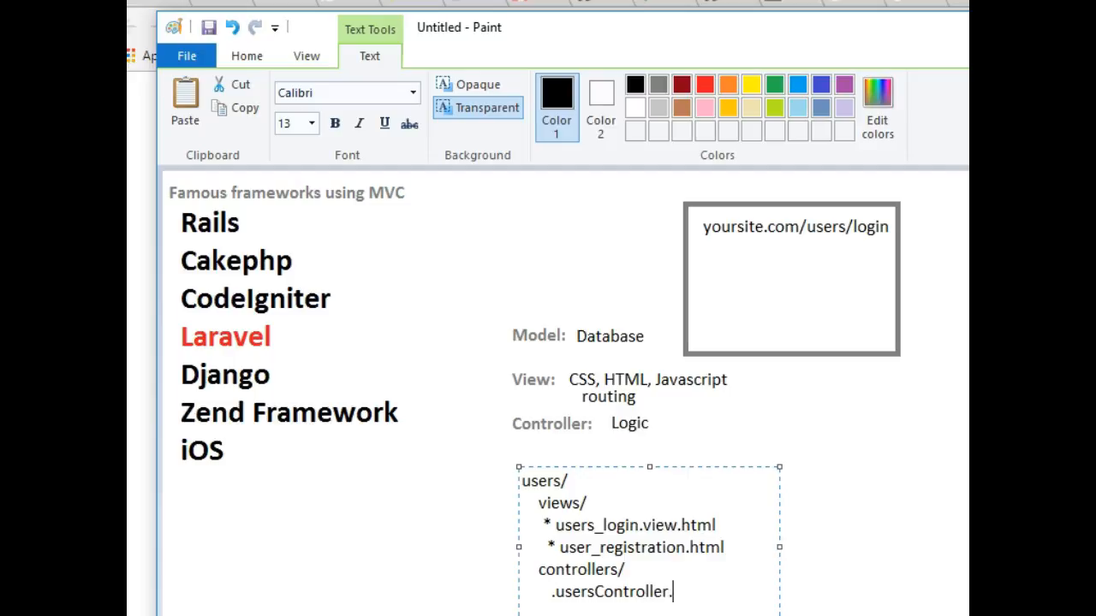
pyautogui.write('ph')
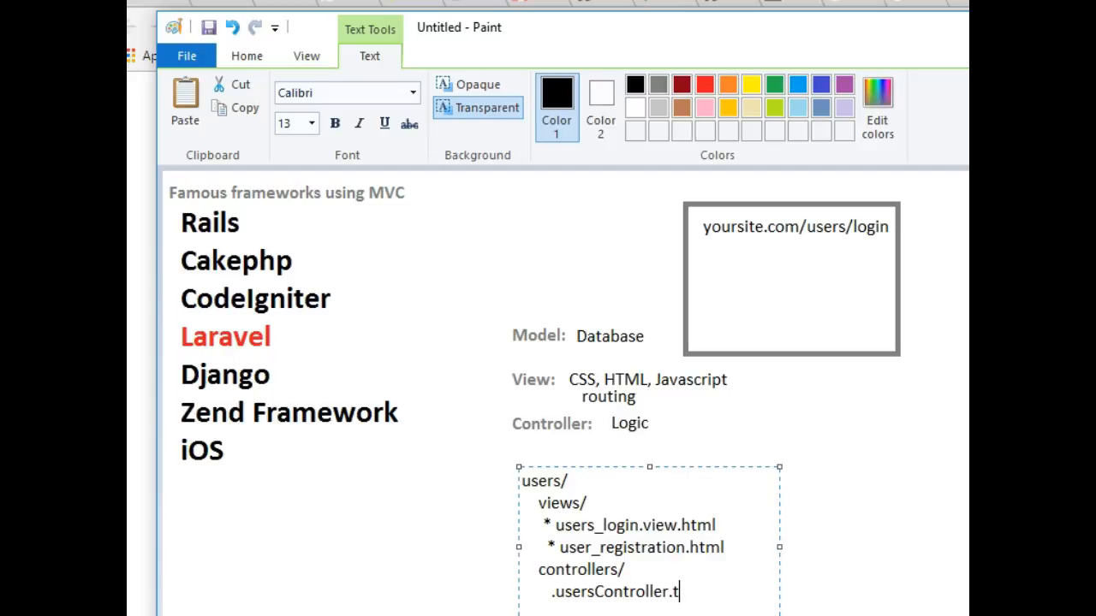
pyautogui.write('php')
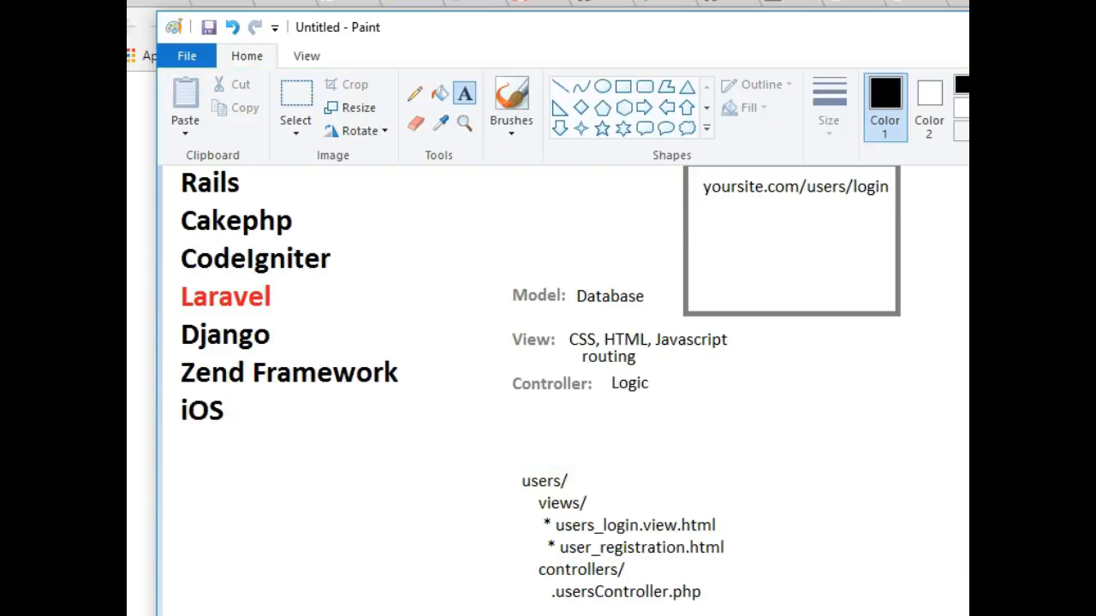
pyautogui.scroll(-3)
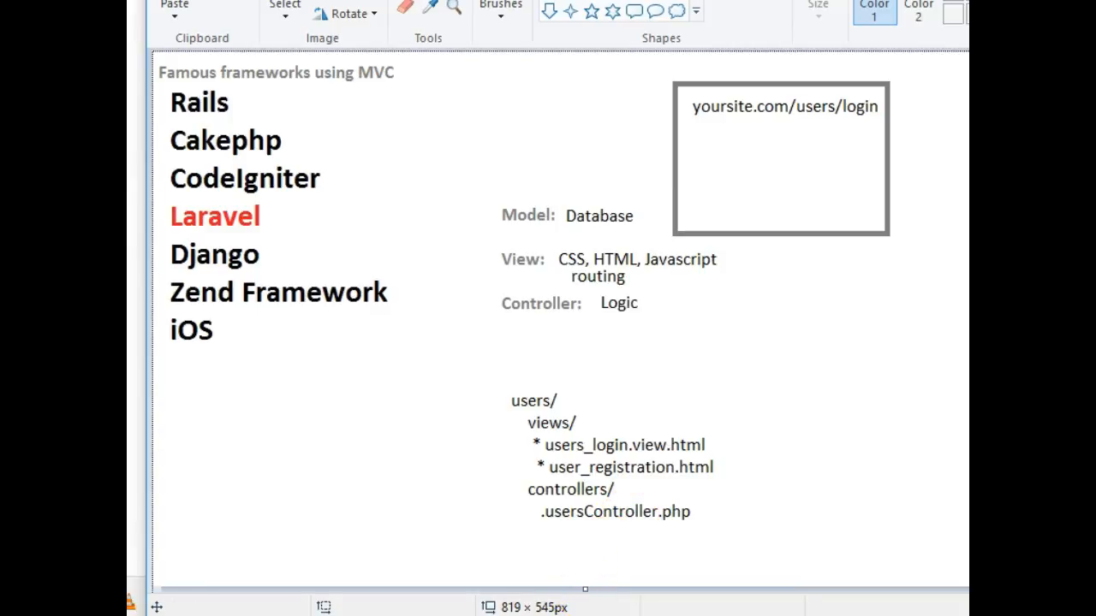
pyautogui.moveTo(535, 531)
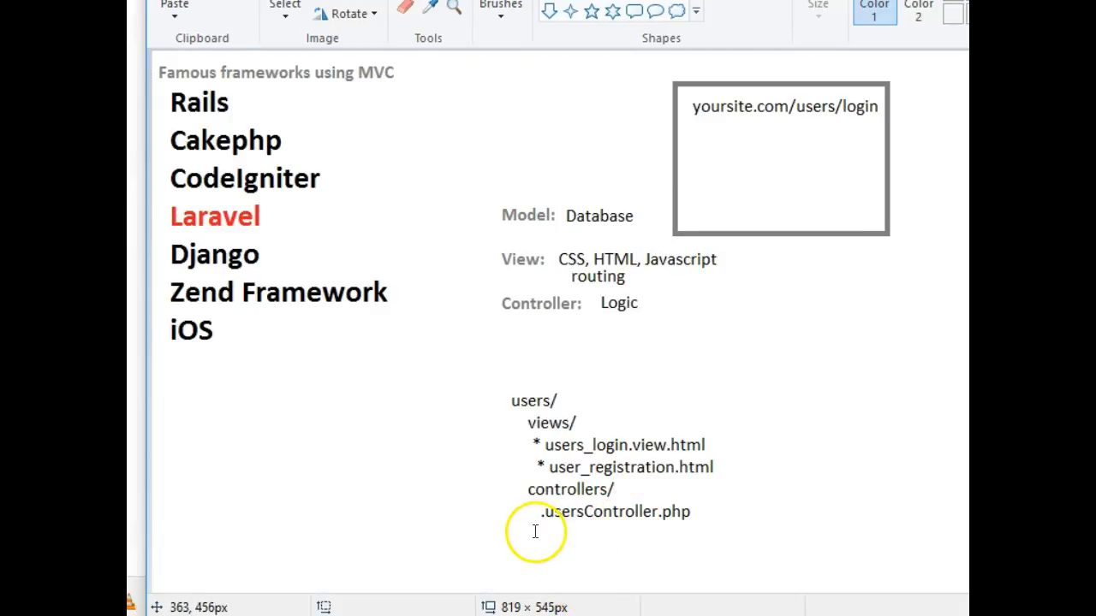
pyautogui.moveTo(618, 512)
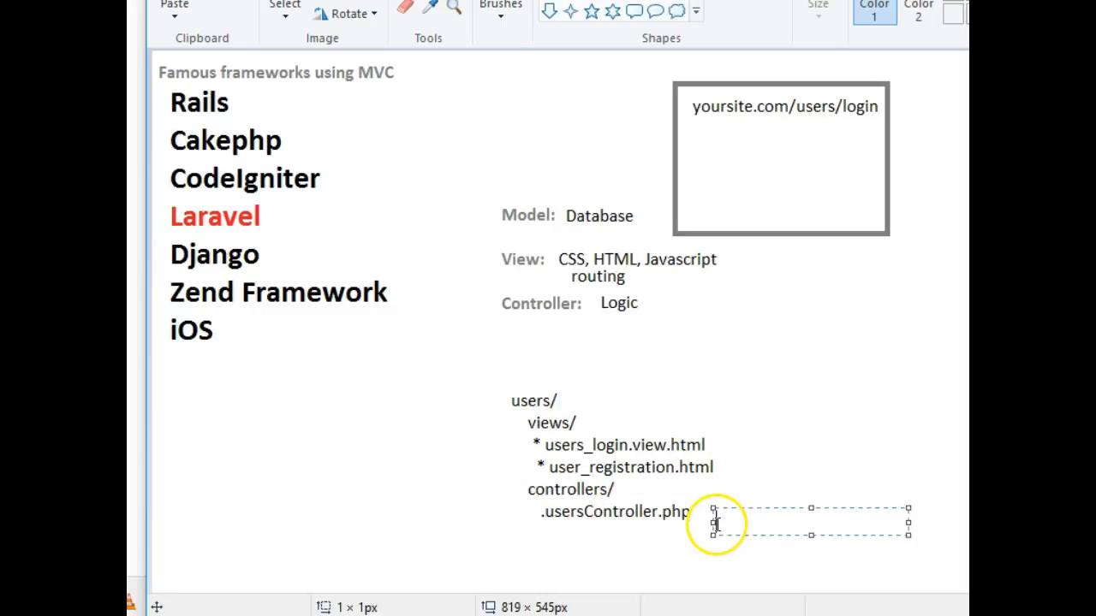
# - Write 'public function users_login(){' with a // line and closing brace beside .usersController.php
pyautogui.write('func')
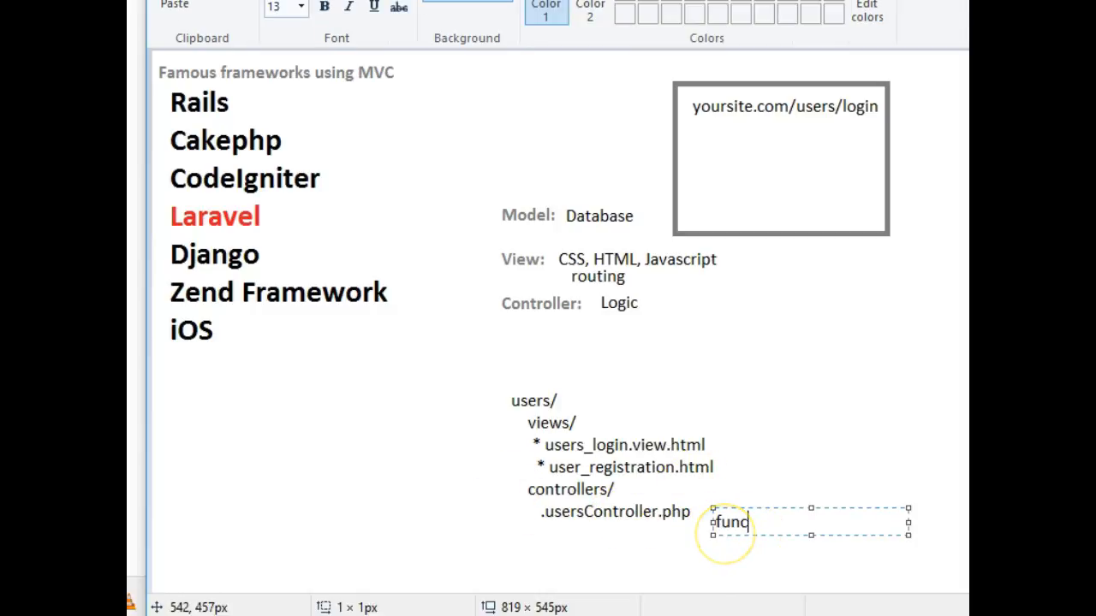
pyautogui.write('public')
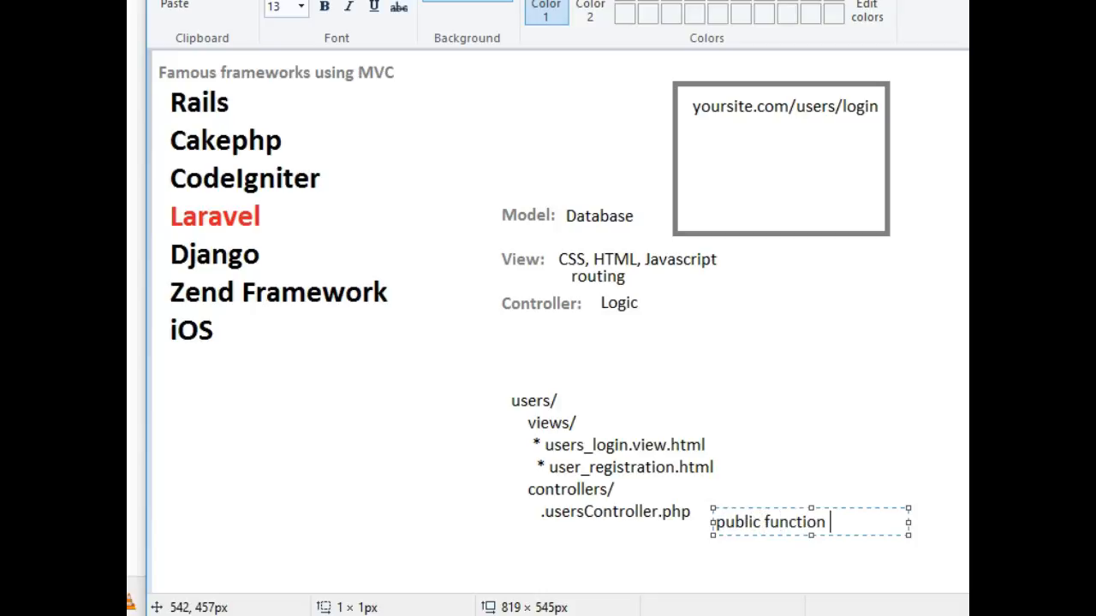
pyautogui.write('u')
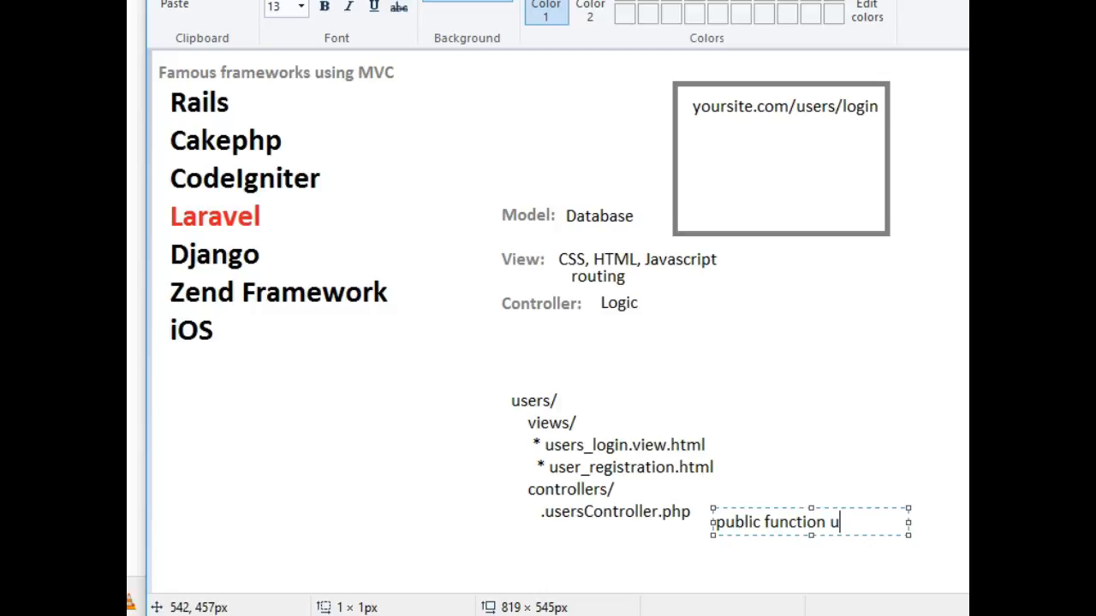
pyautogui.write('sers_log')
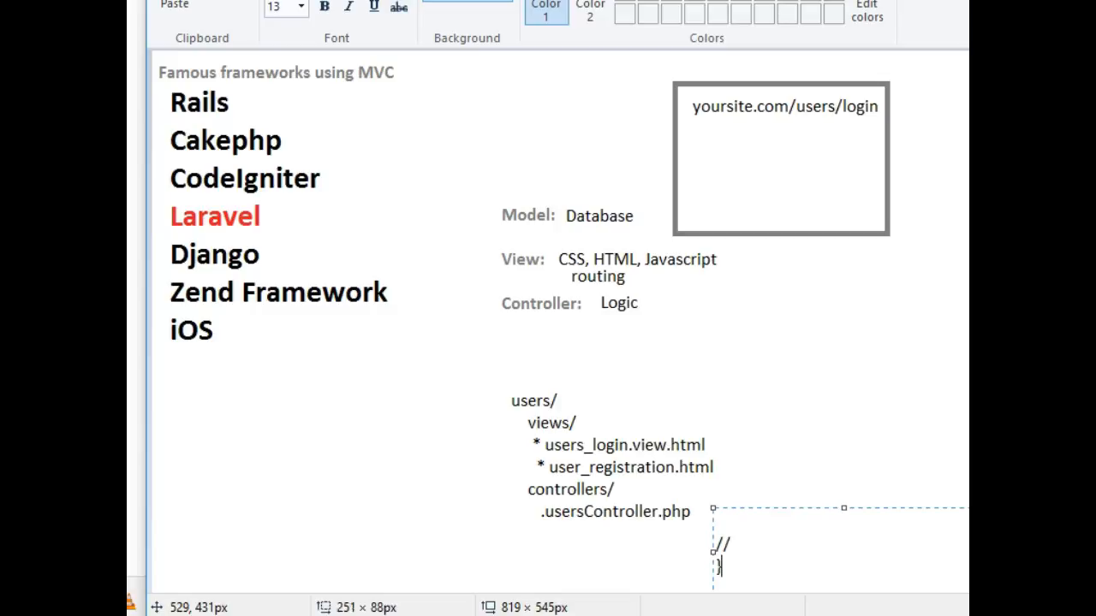
pyautogui.write('public function users_login(){')
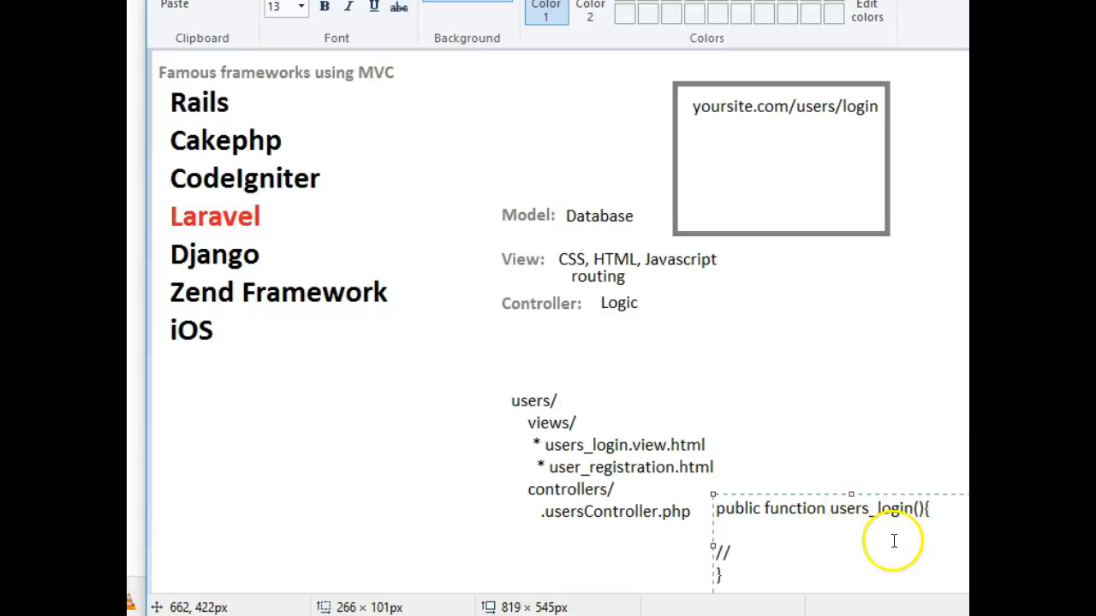
pyautogui.moveTo(564, 523)
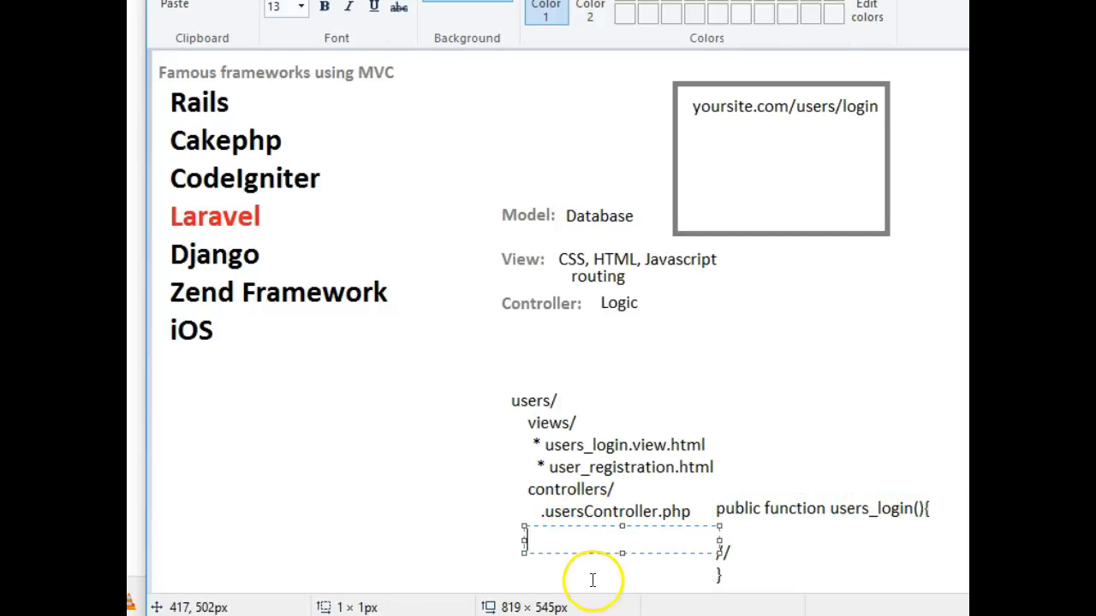
# - Add a model/ entry holding user.php beneath the controllers section
pyautogui.write('model/')
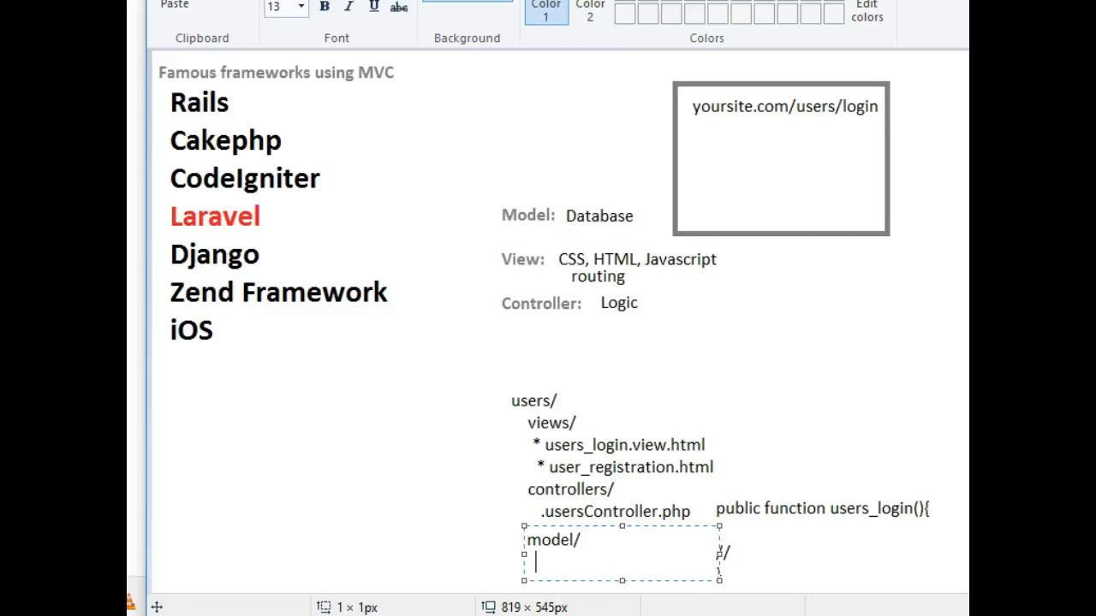
pyautogui.write('*')
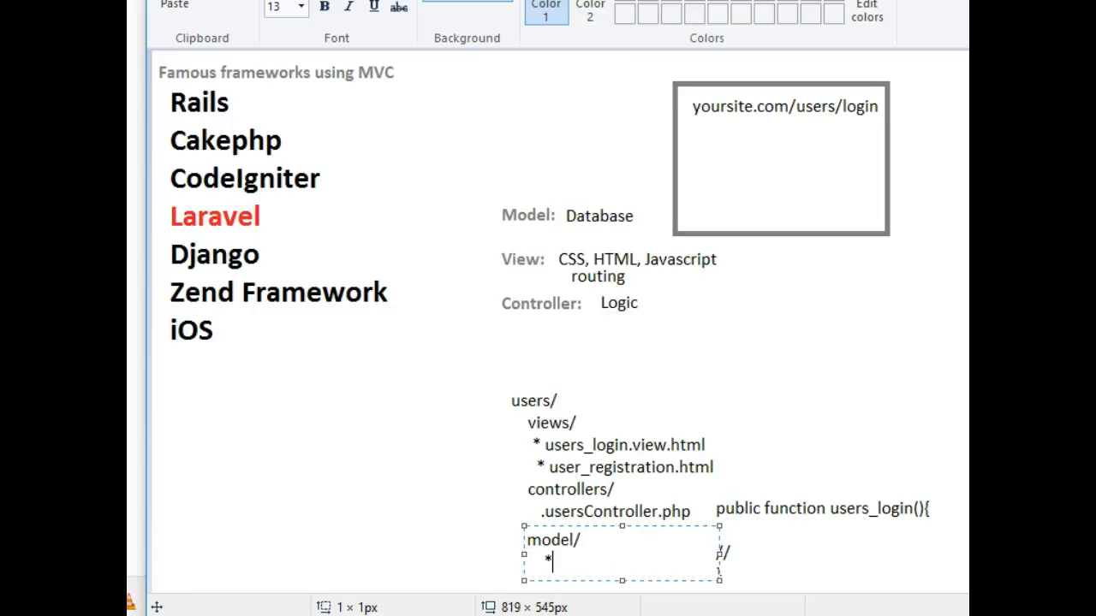
pyautogui.write('user')
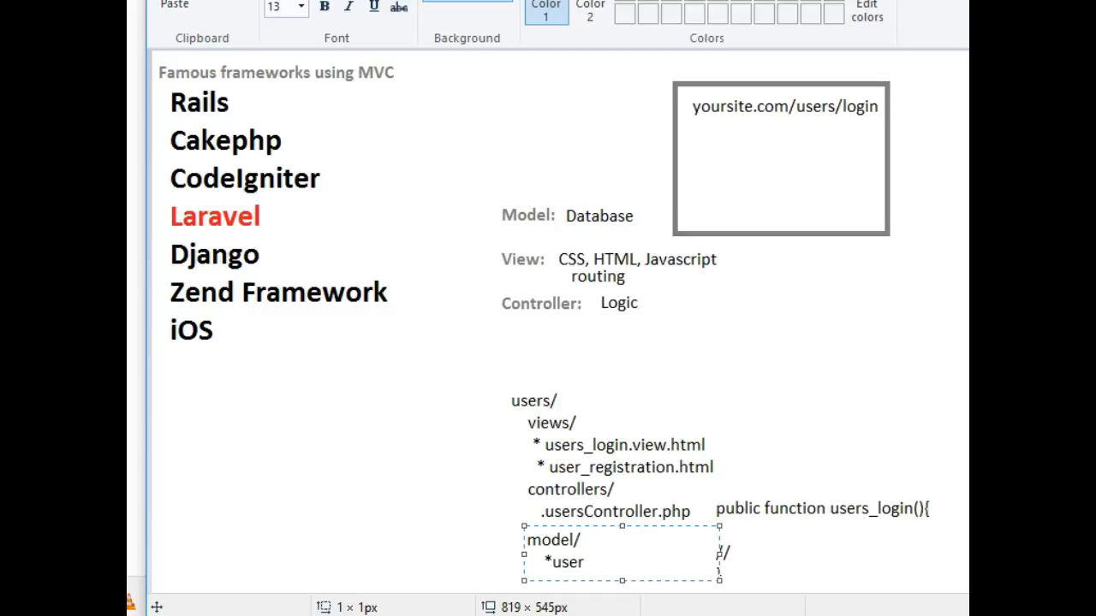
pyautogui.write('Model')
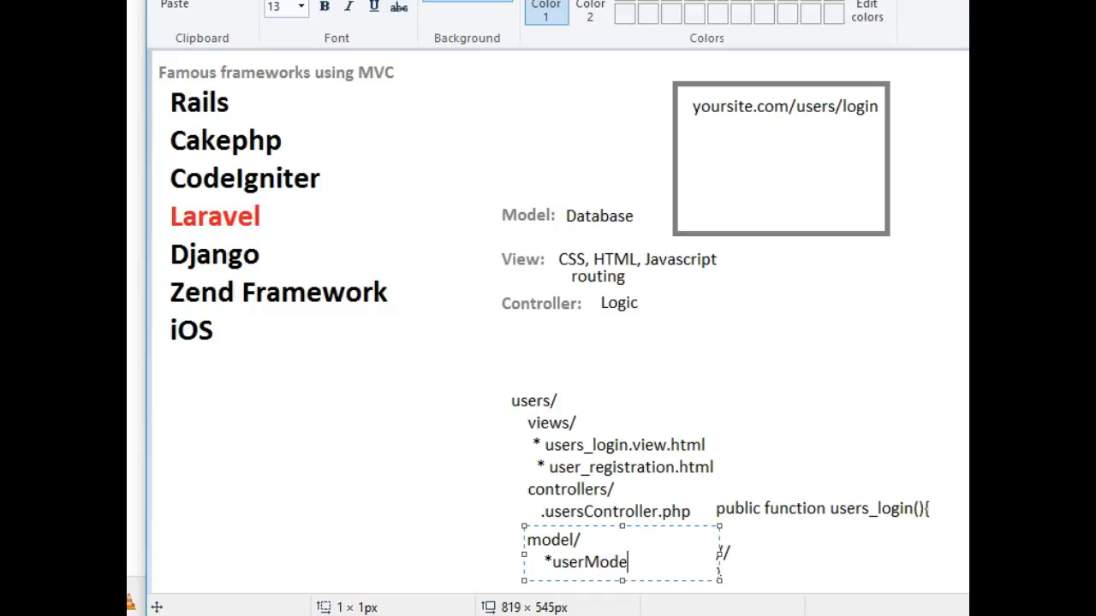
pyautogui.write('l.php')
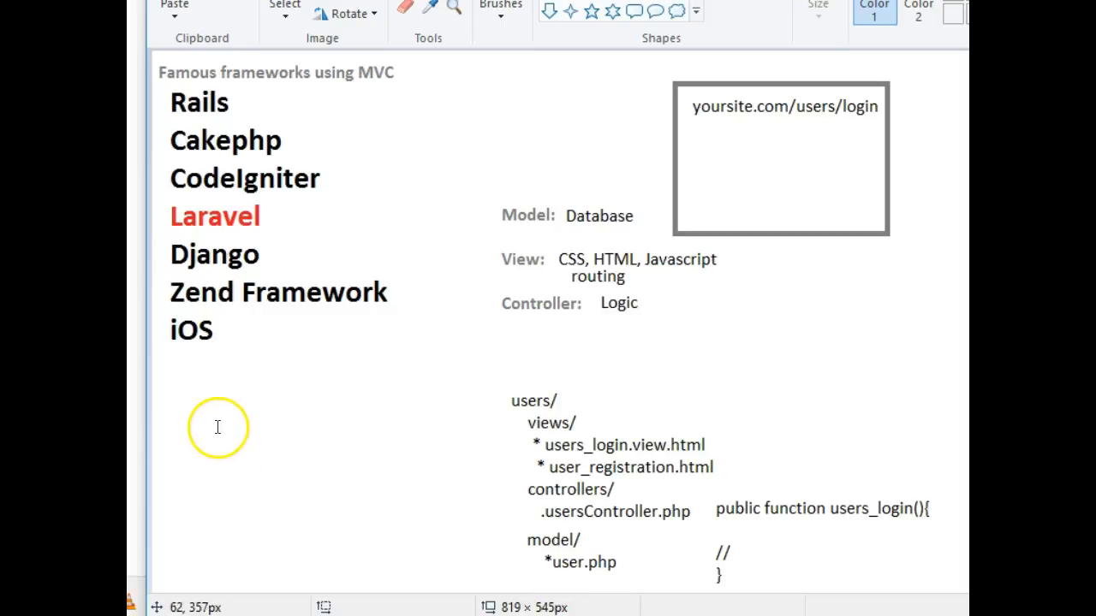
# - List the tables users, messages and message_replies on separate lines at lower left
pyautogui.write('users')
pyautogui.write('messages')
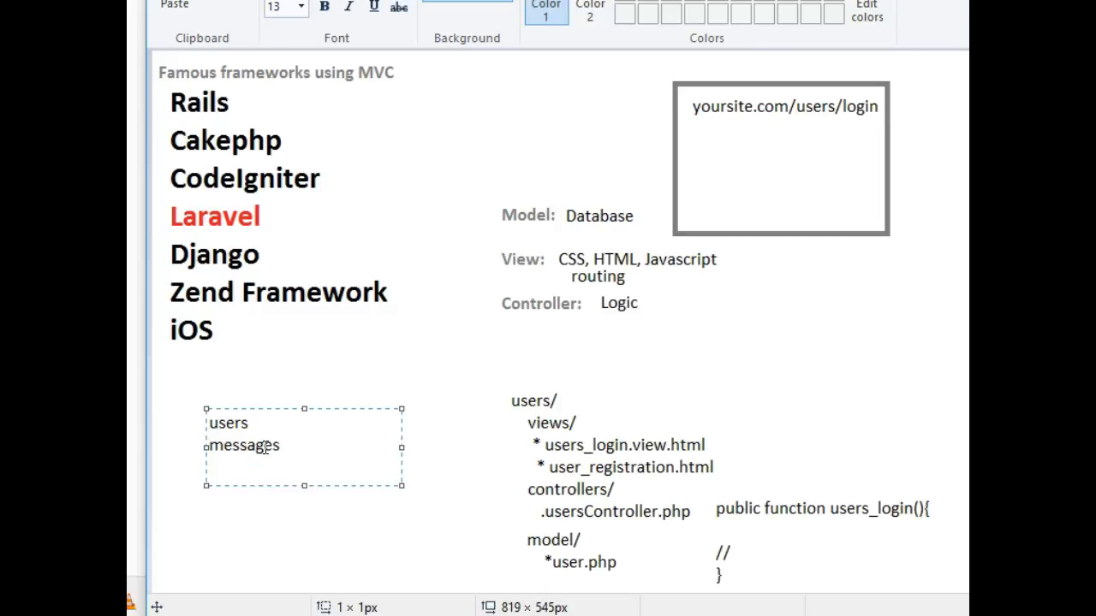
pyautogui.write('com')
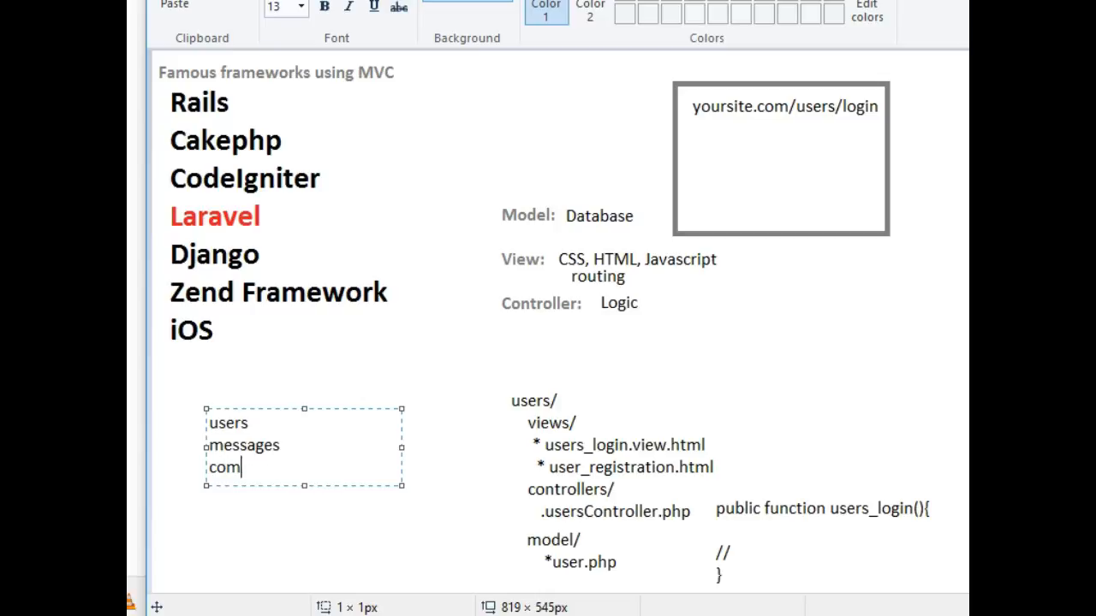
pyautogui.write('message')
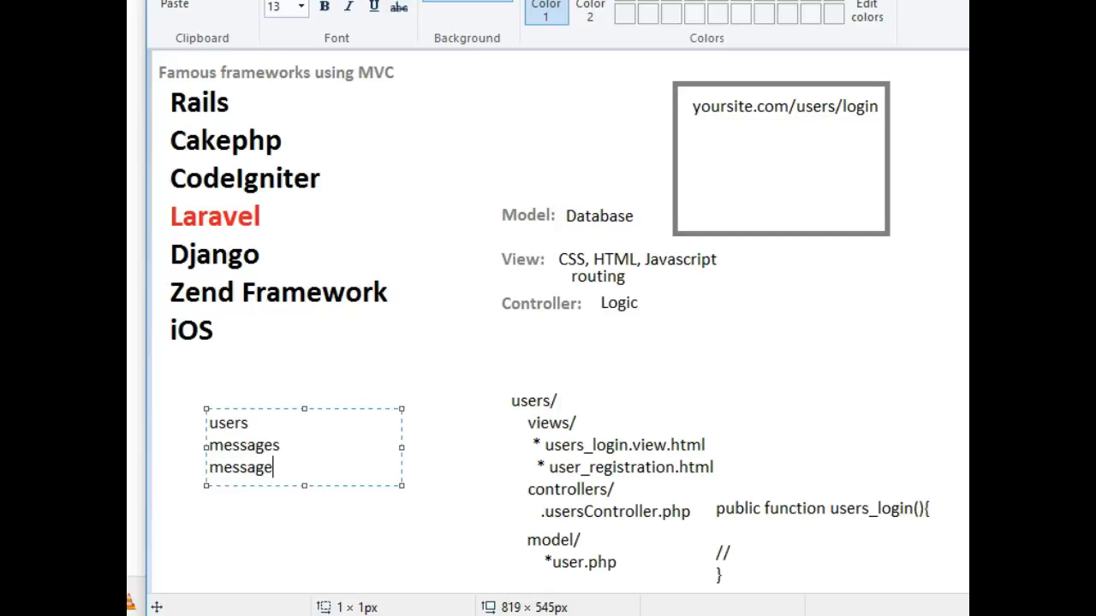
pyautogui.write('_replies')
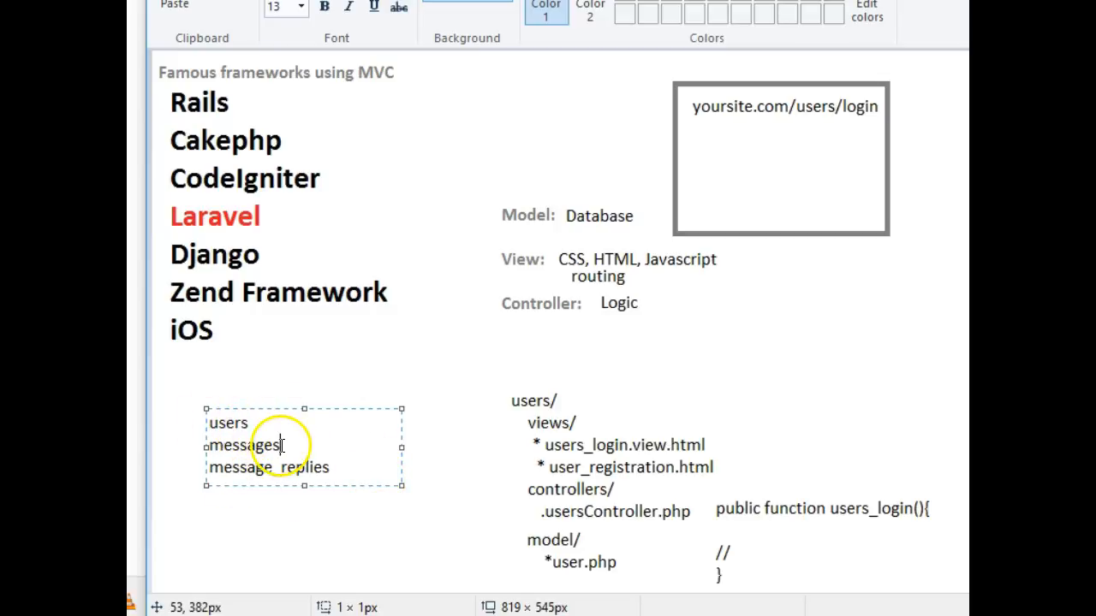
pyautogui.moveTo(282, 450)
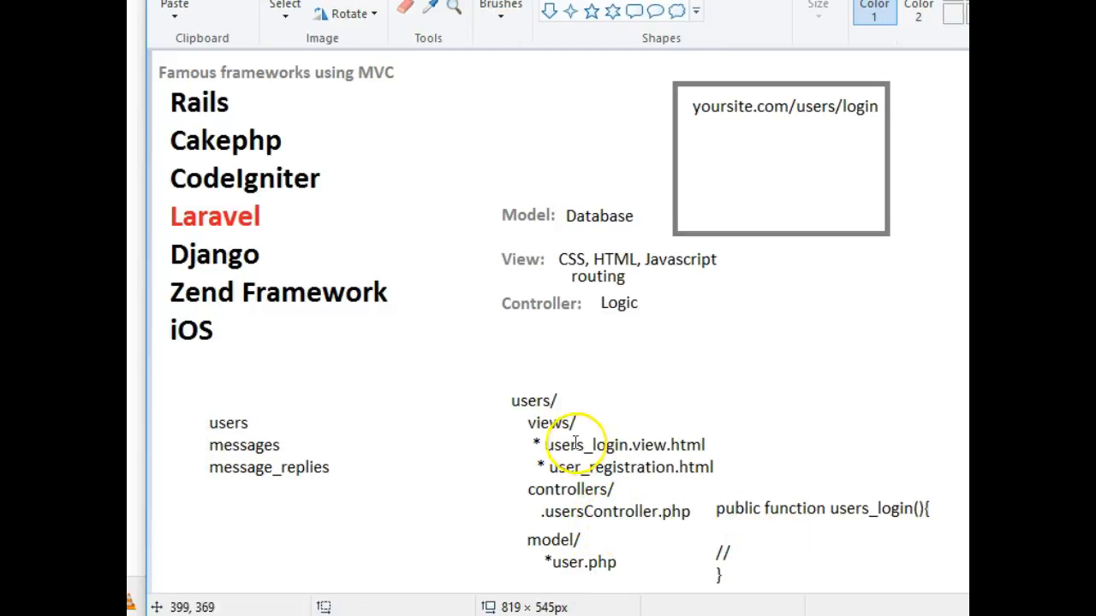
pyautogui.moveTo(747, 540)
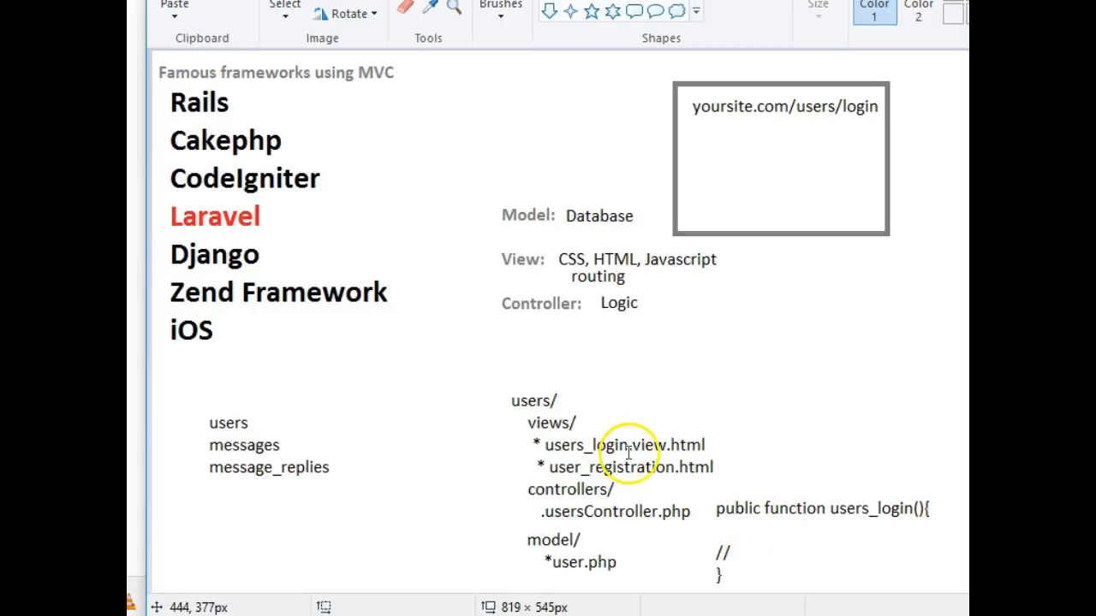
pyautogui.moveTo(760, 535)
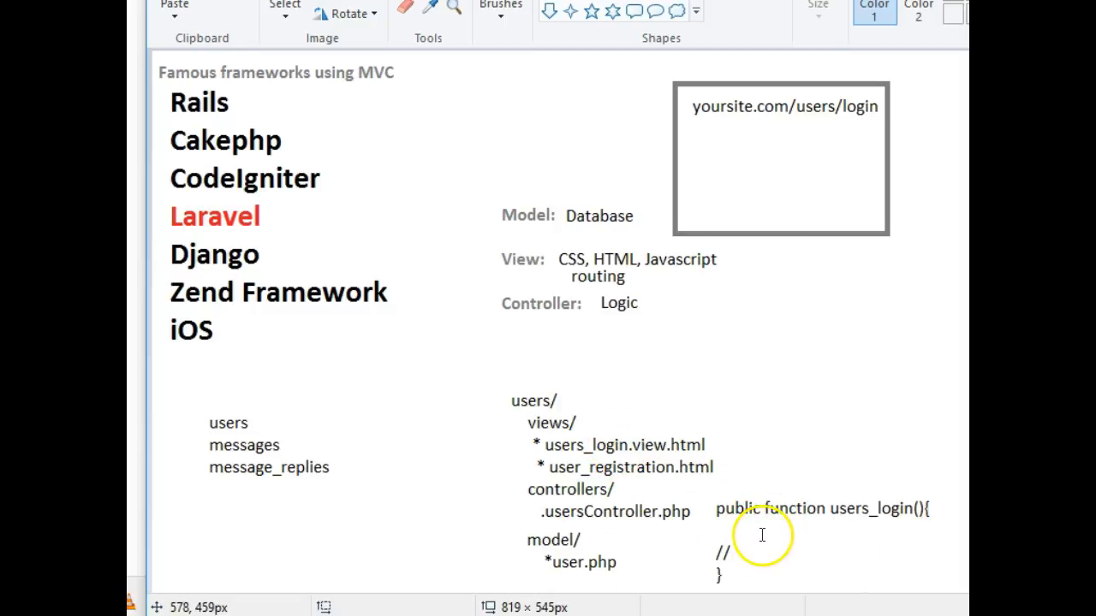
pyautogui.moveTo(569, 563)
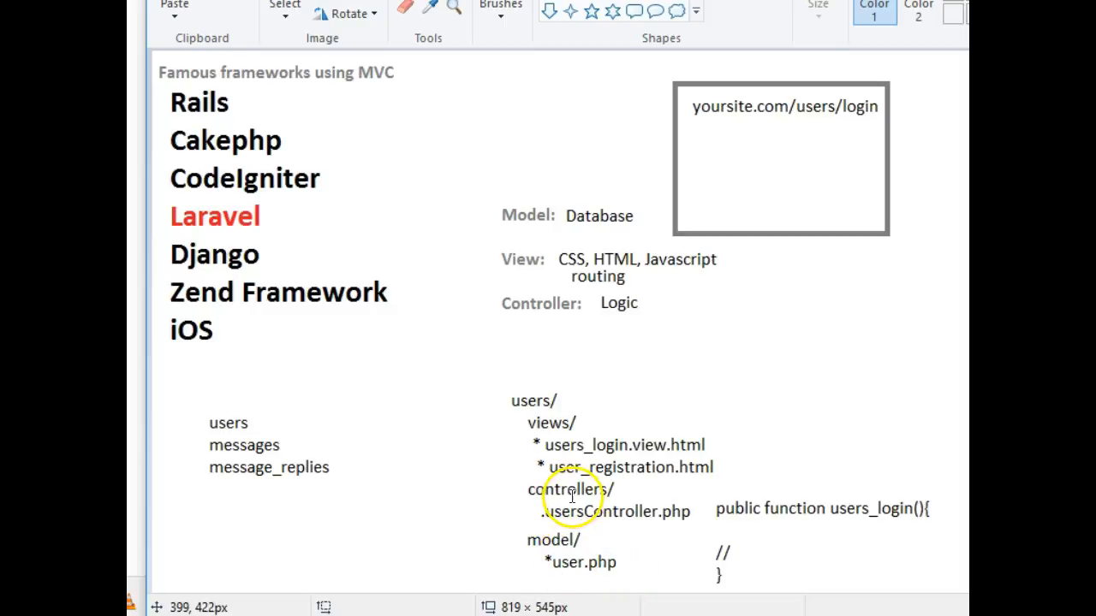
pyautogui.moveTo(565, 496)
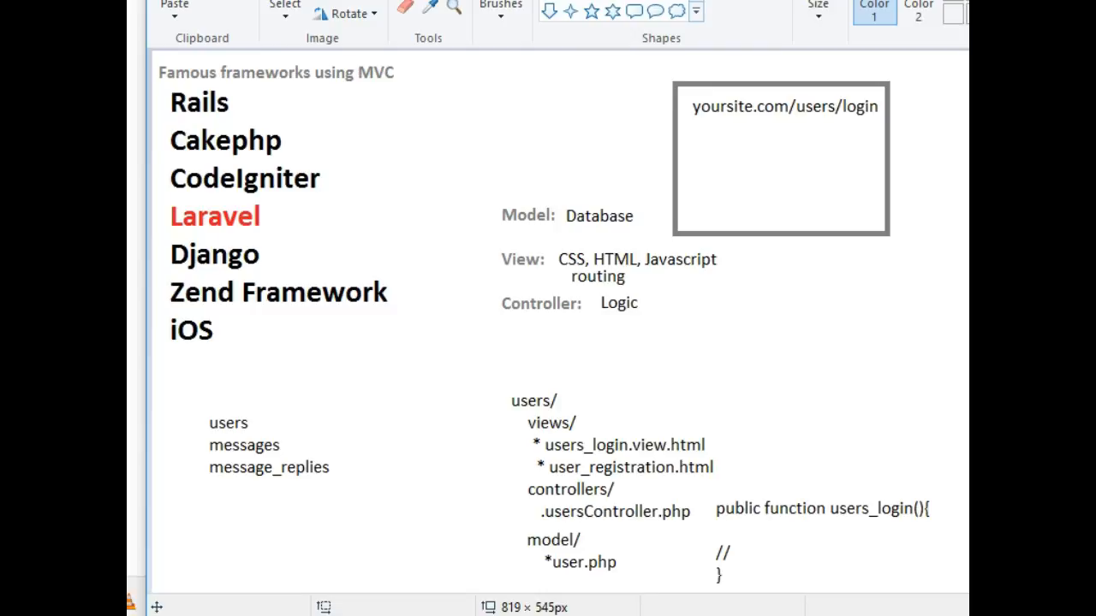
pyautogui.moveTo(702, 280); pyautogui.dragTo(903, 437)
pyautogui.write('login.php')
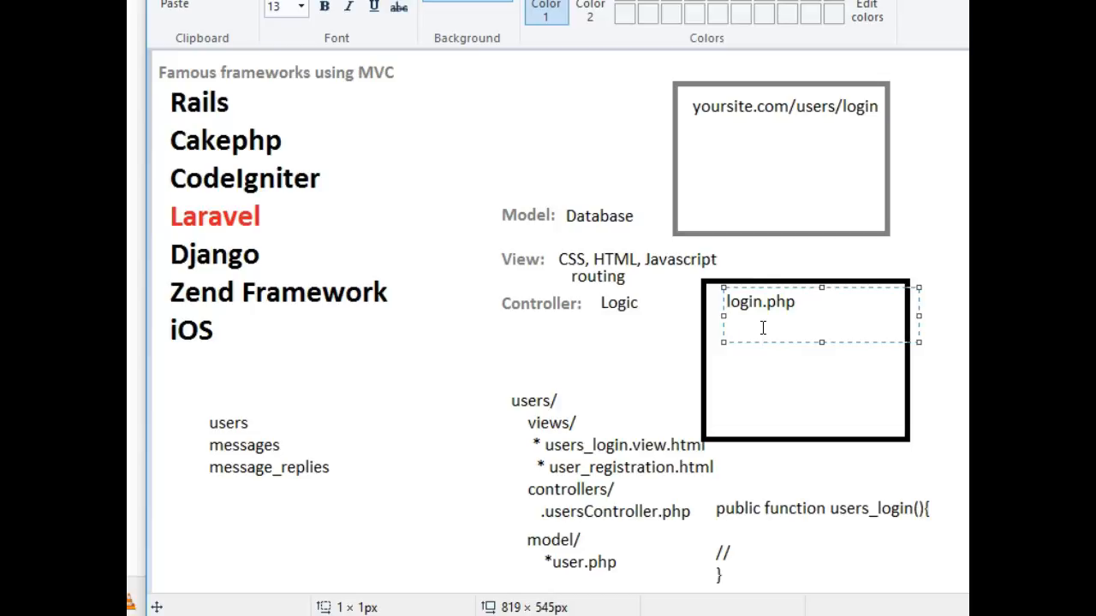
pyautogui.write('db')
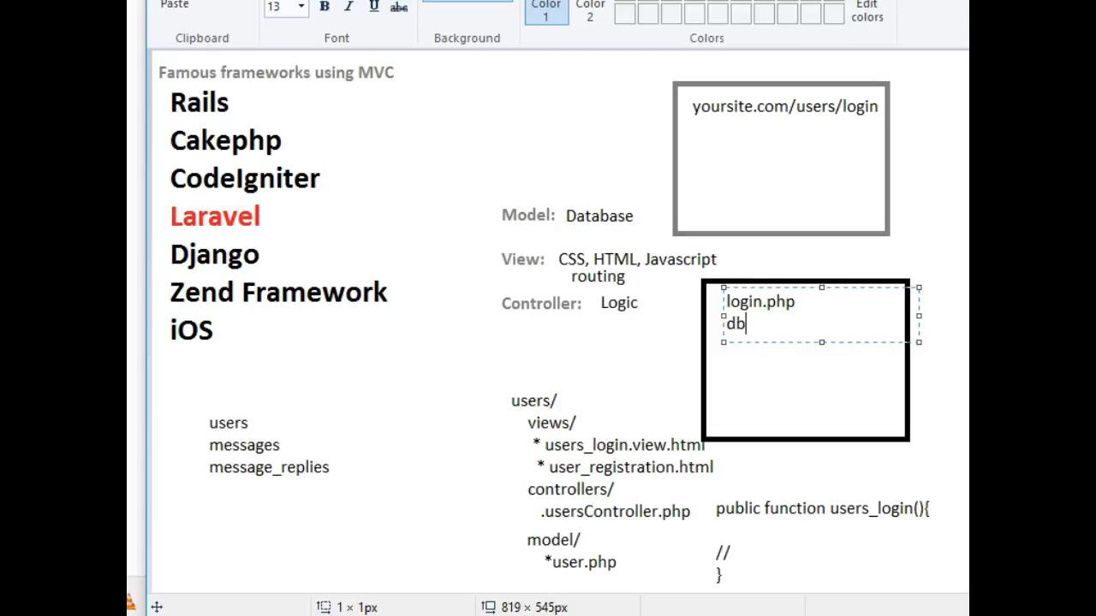
pyautogui.write('.')
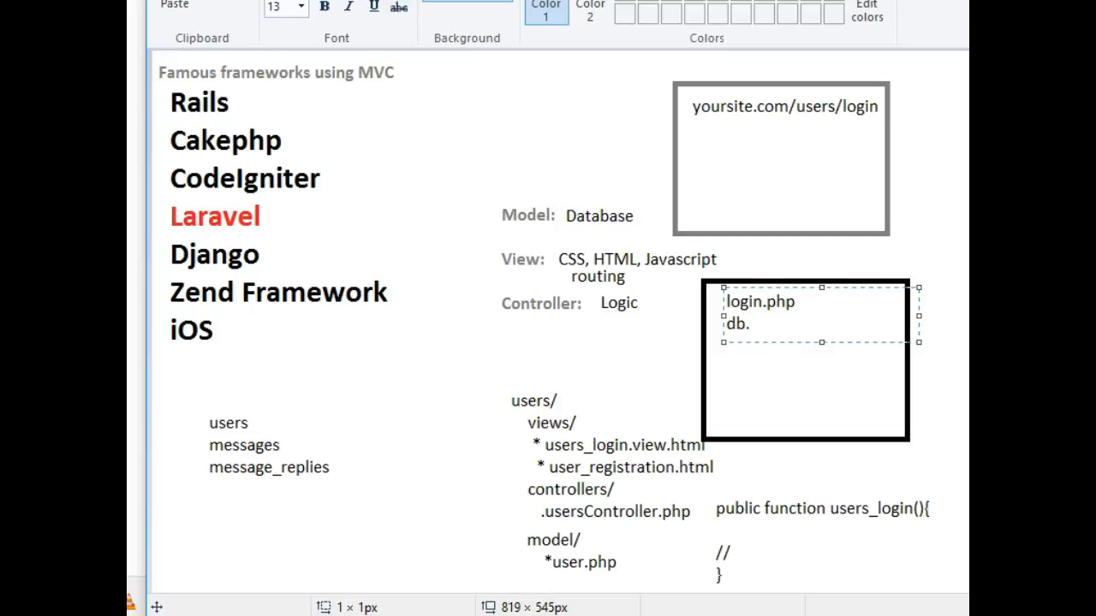
pyautogui.write('_connection')
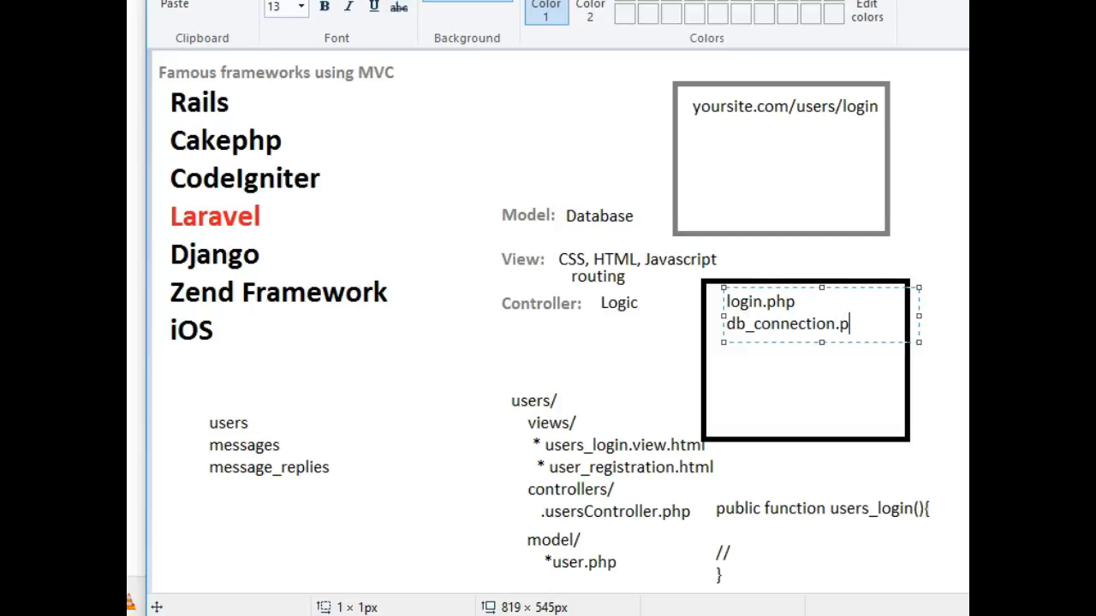
pyautogui.write('hp')
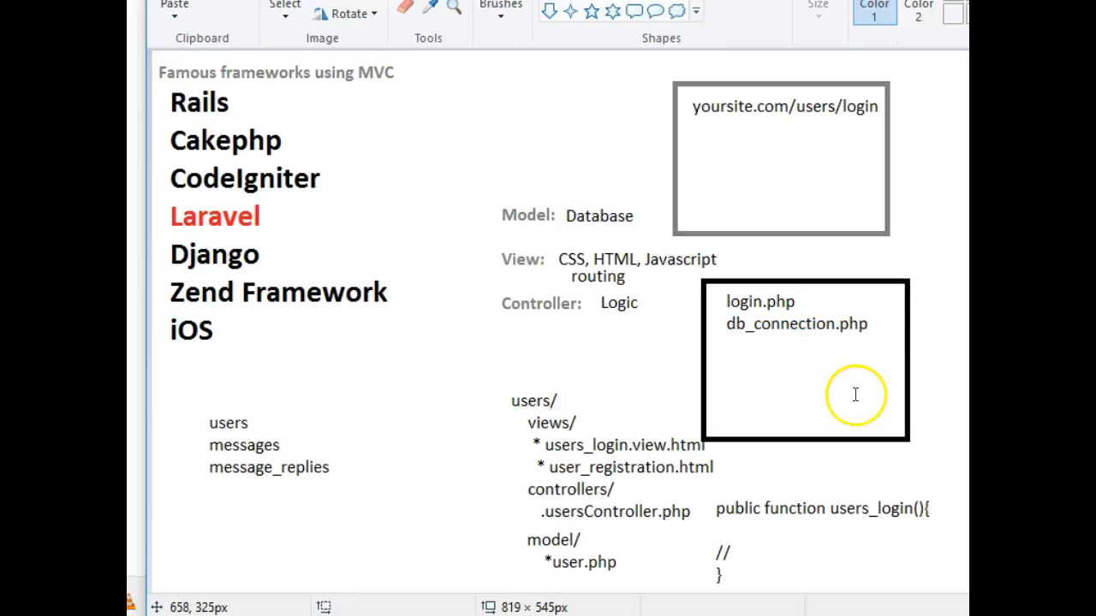
pyautogui.press('ctrl+z')
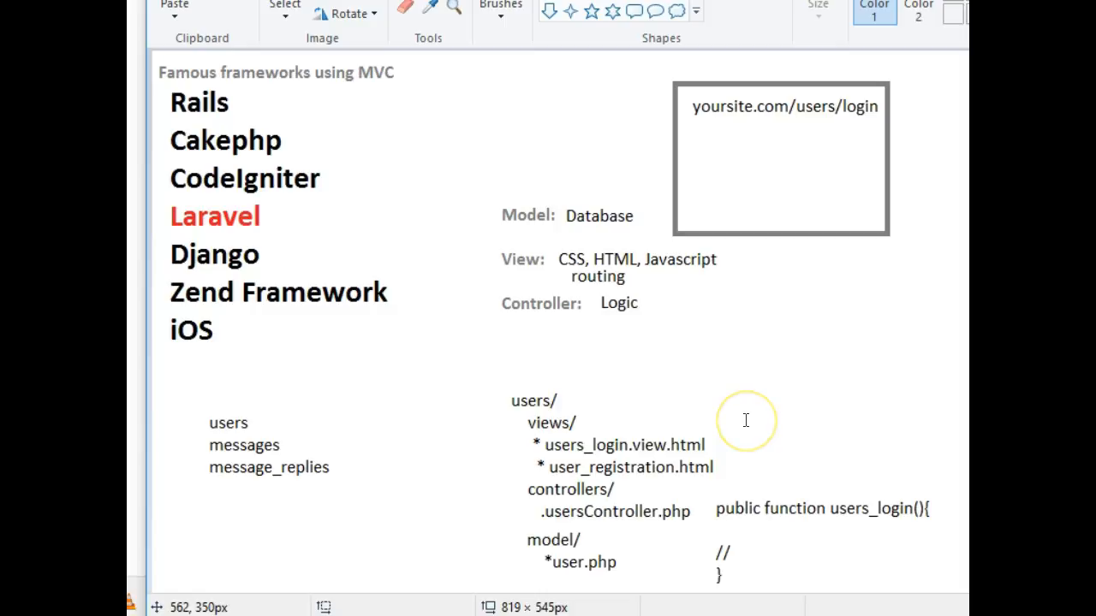
pyautogui.moveTo(565, 432)
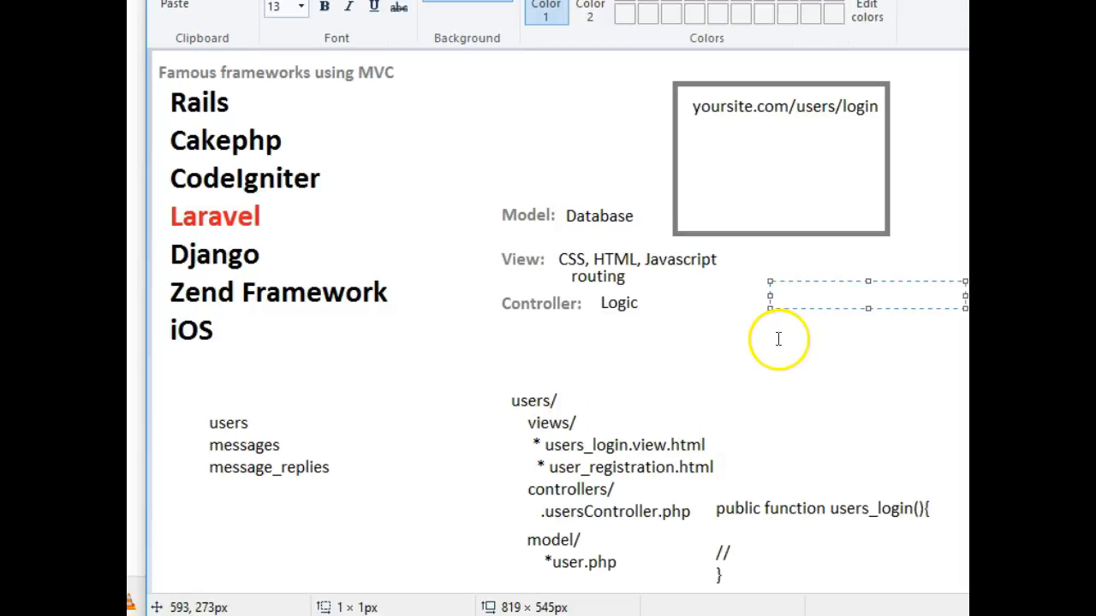
# - Type 'DRY- dont repeat yourself' to the right of Controller: Logic
pyautogui.write('DRY')
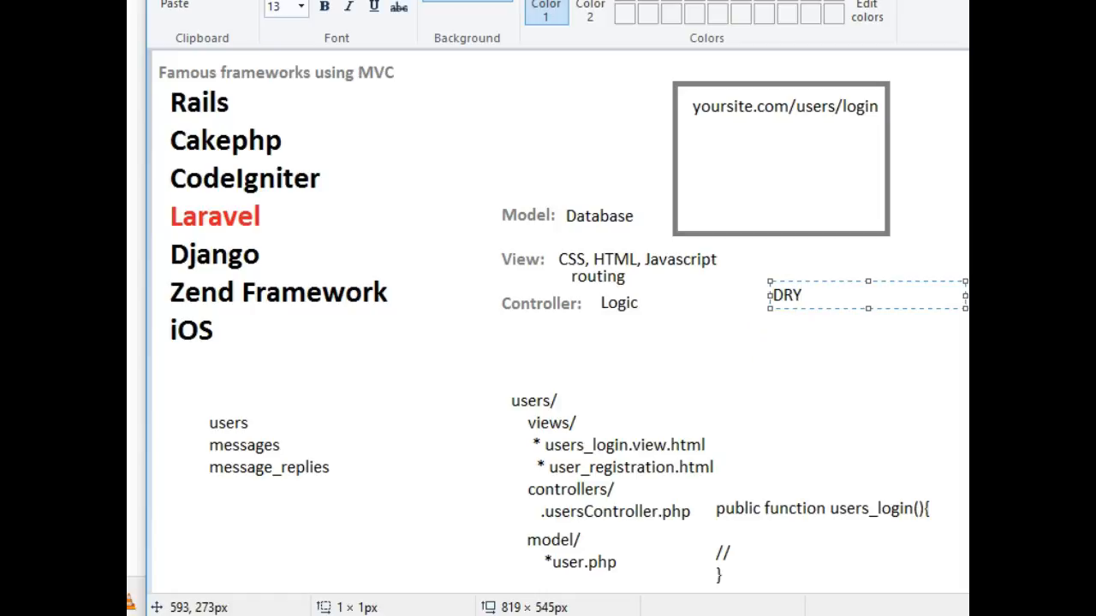
pyautogui.write('- dont repeat your')
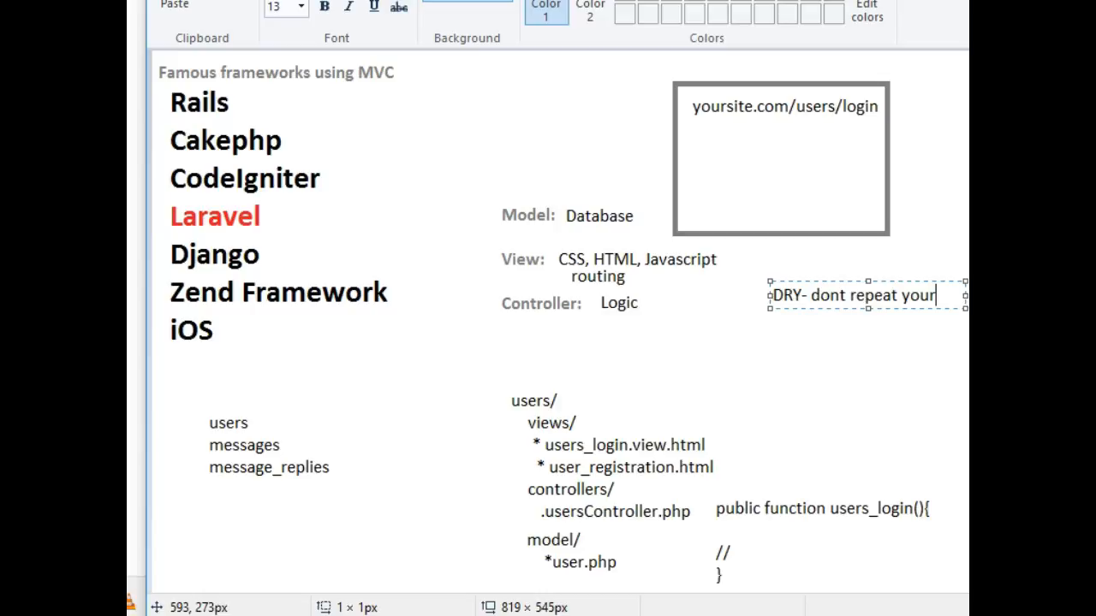
pyautogui.write('self')
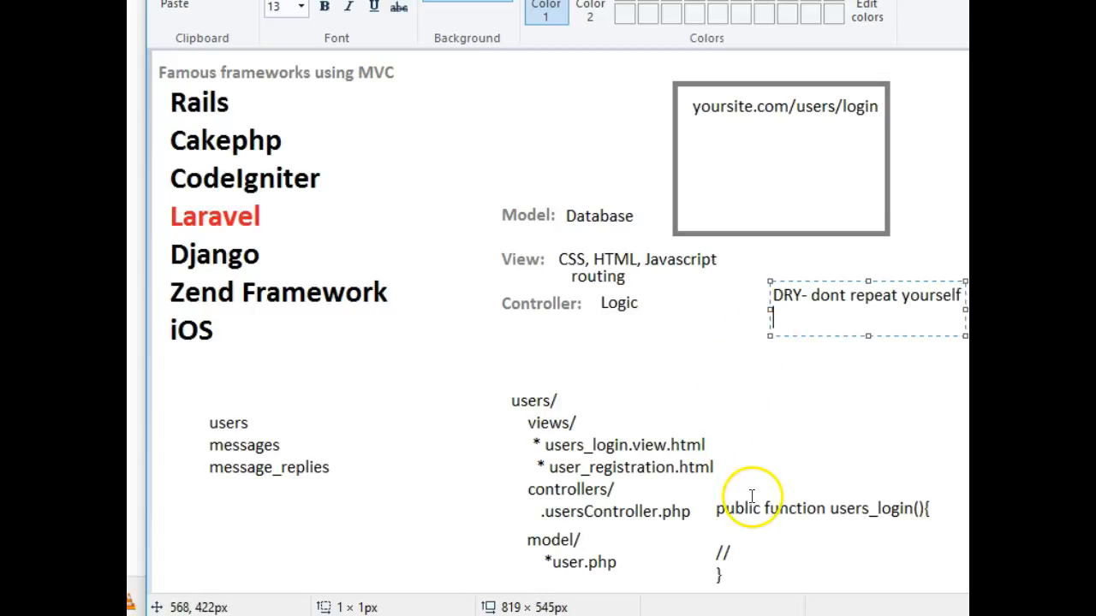
pyautogui.moveTo(732, 552)
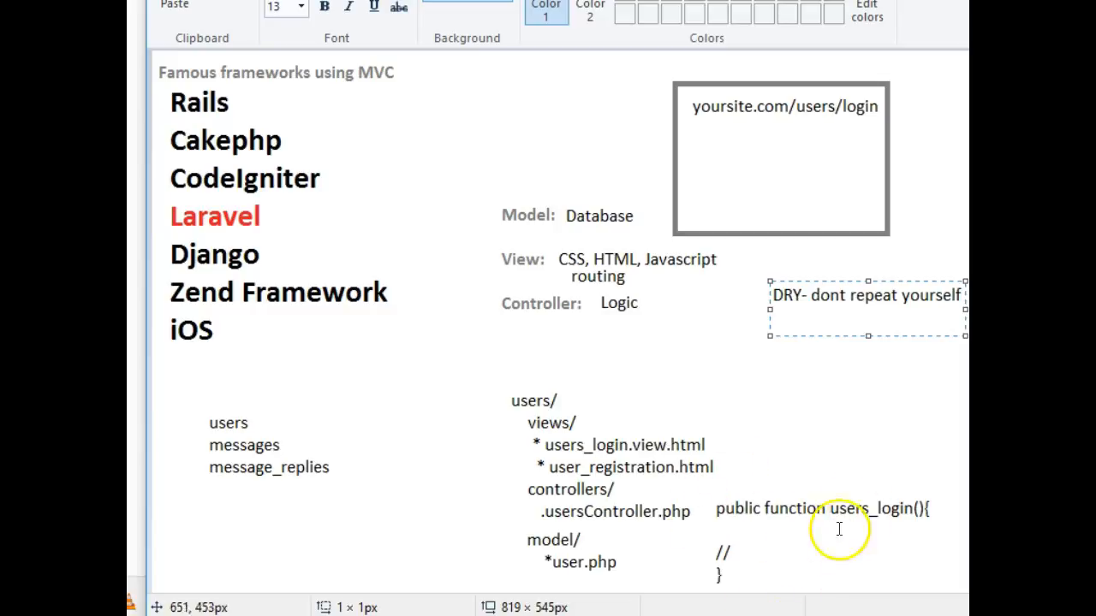
pyautogui.moveTo(575, 498)
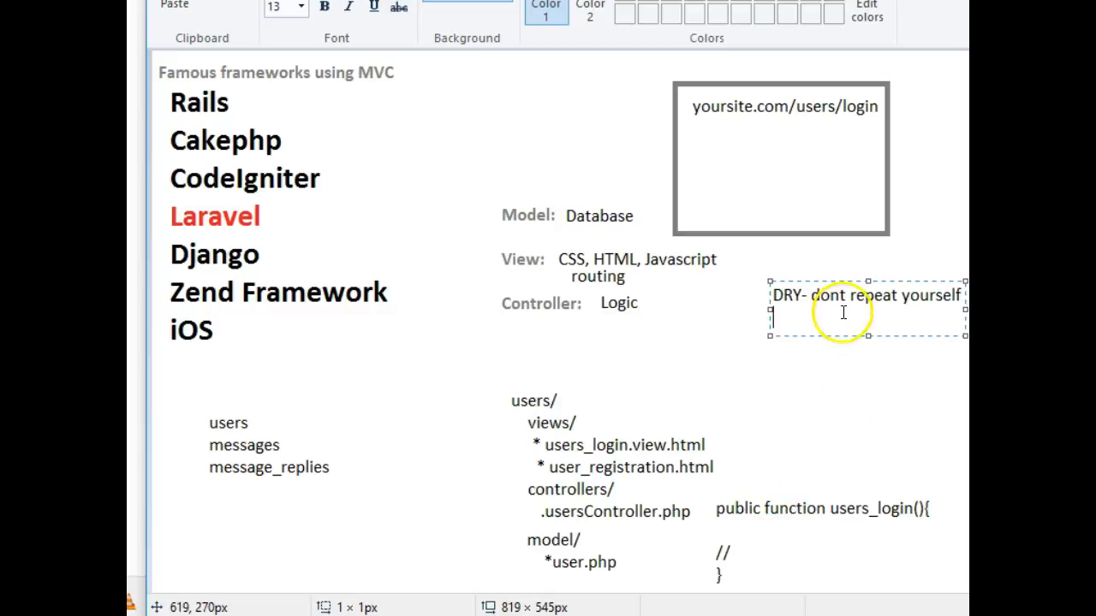
# - Shift the DRY note left and down, then add a second line beginning 'Find -'
pyautogui.moveTo(865, 296); pyautogui.dragTo(782, 326)
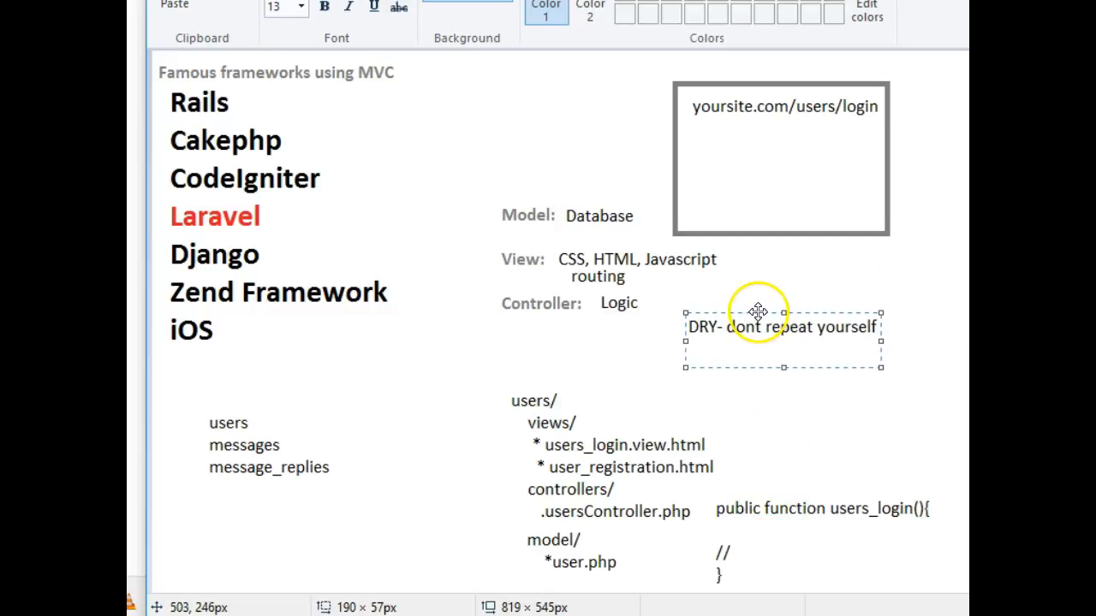
pyautogui.doubleClick(702, 327)
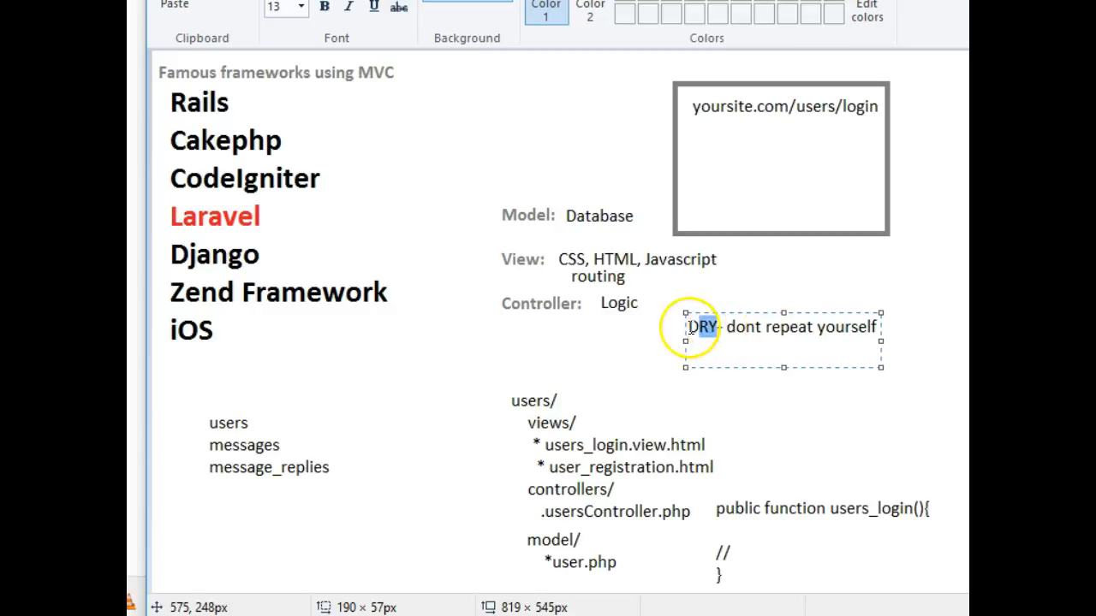
pyautogui.click(687, 350)
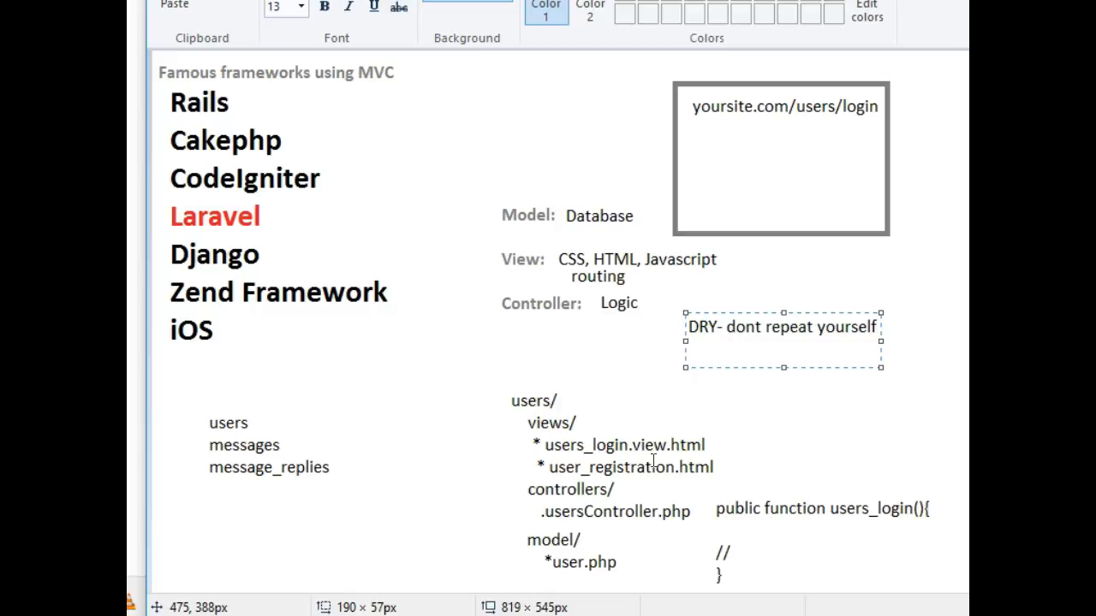
pyautogui.write('Find')
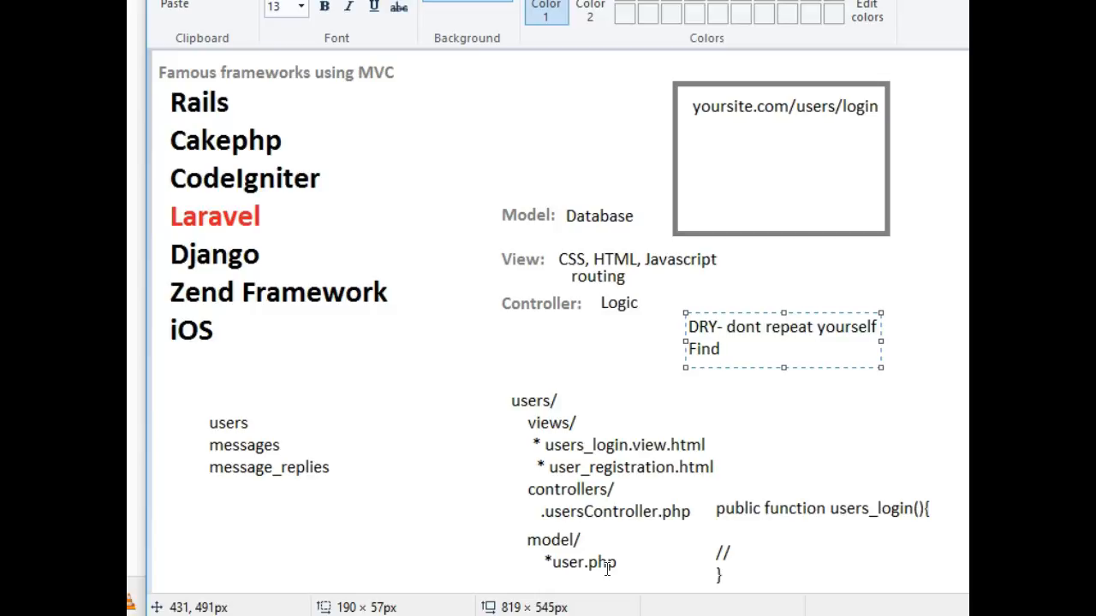
pyautogui.moveTo(472, 387)
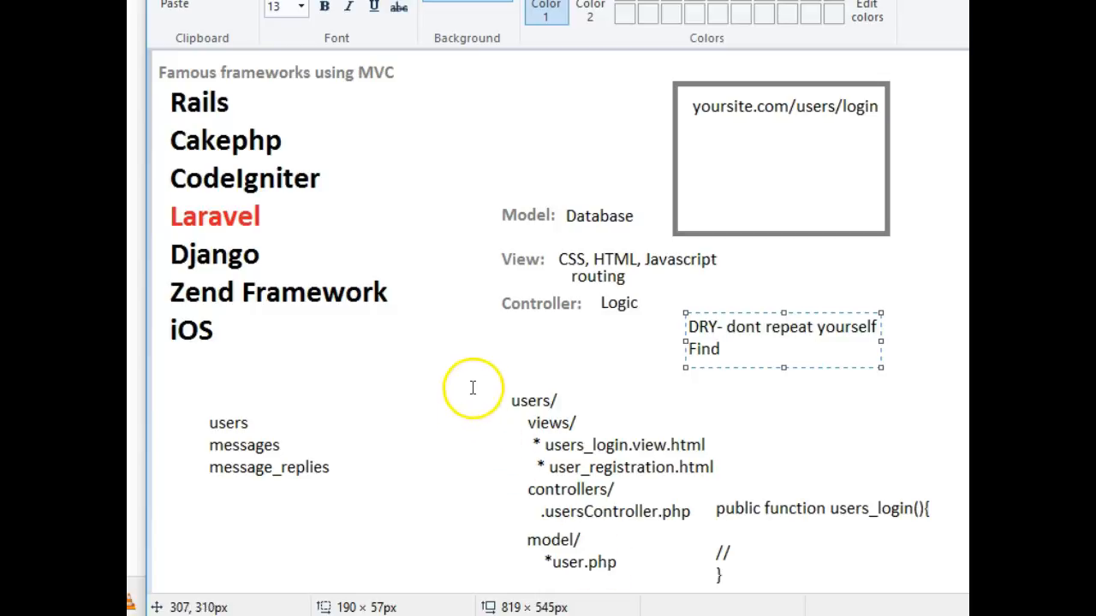
pyautogui.moveTo(721, 396)
pyautogui.write(' -')
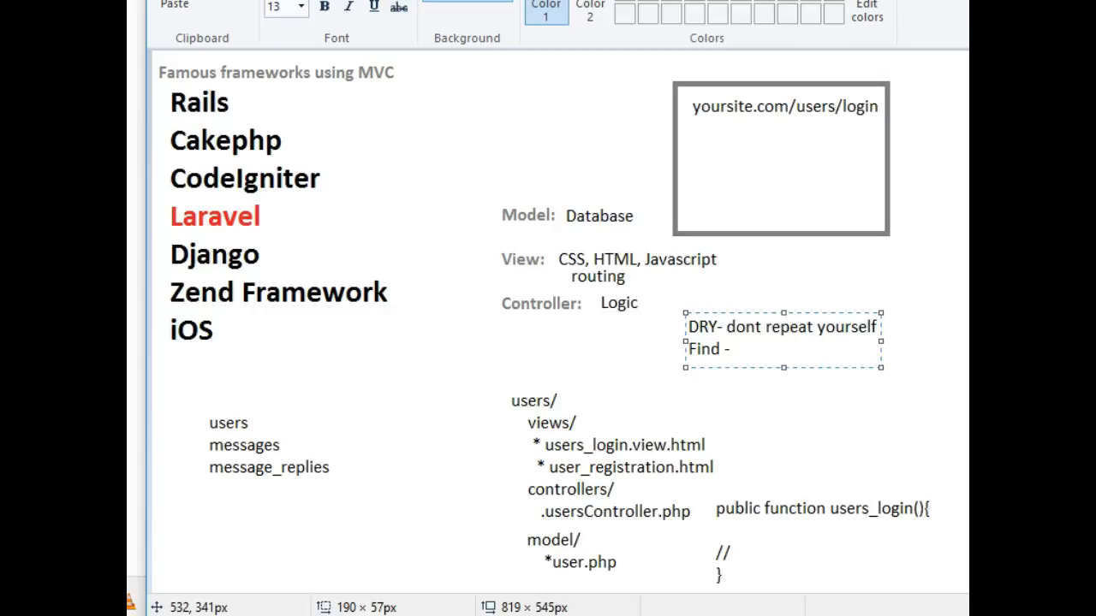
pyautogui.click(732, 348)
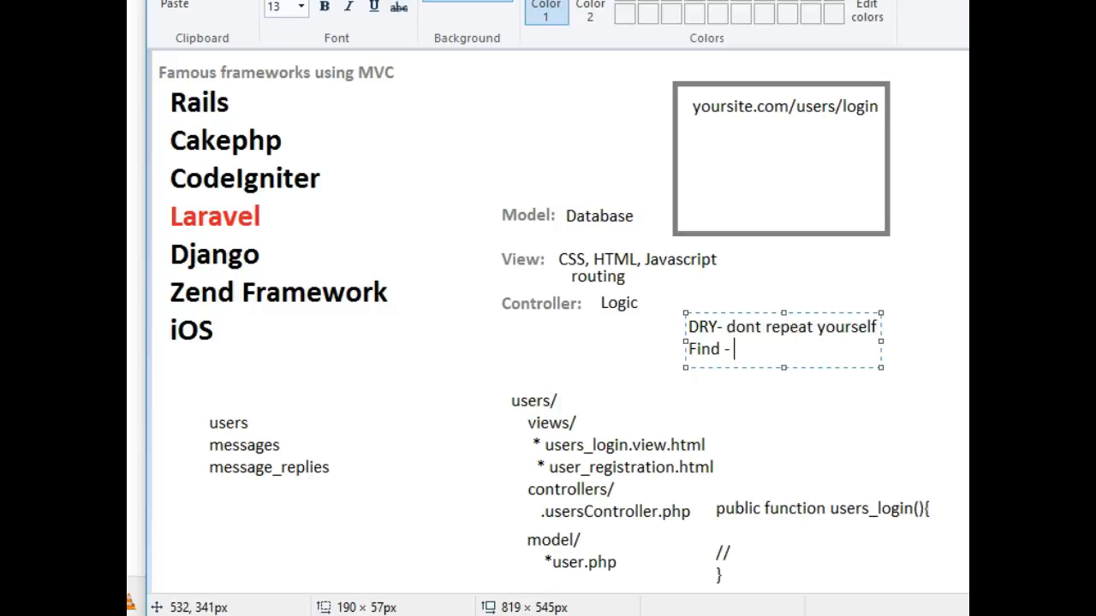